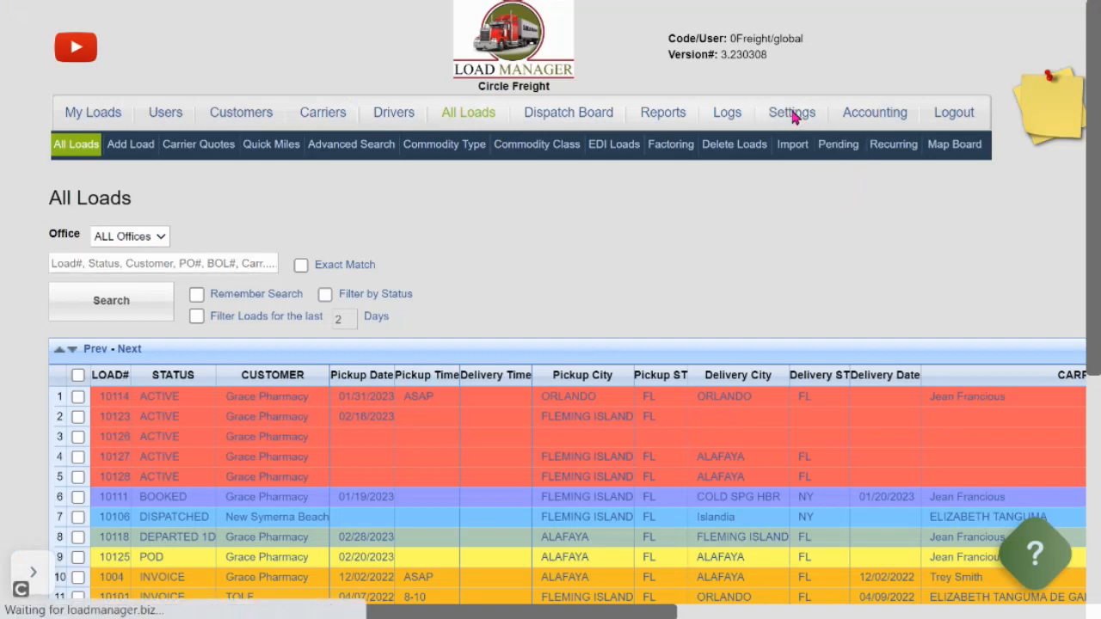
Reach the system Configuration Options under the company Settings
click(791, 111)
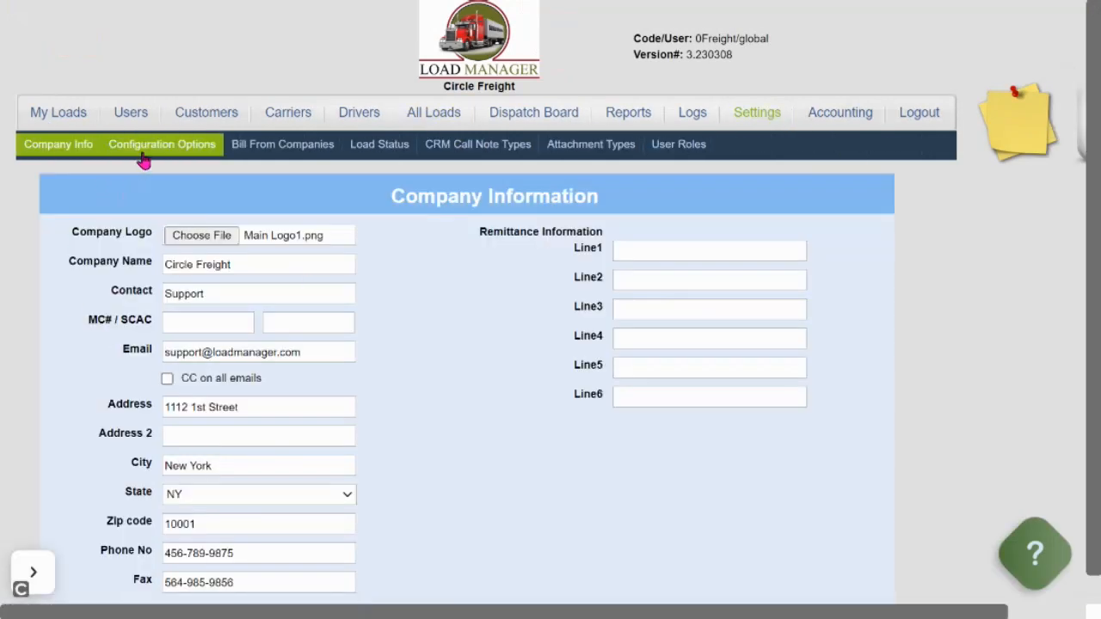
click(162, 144)
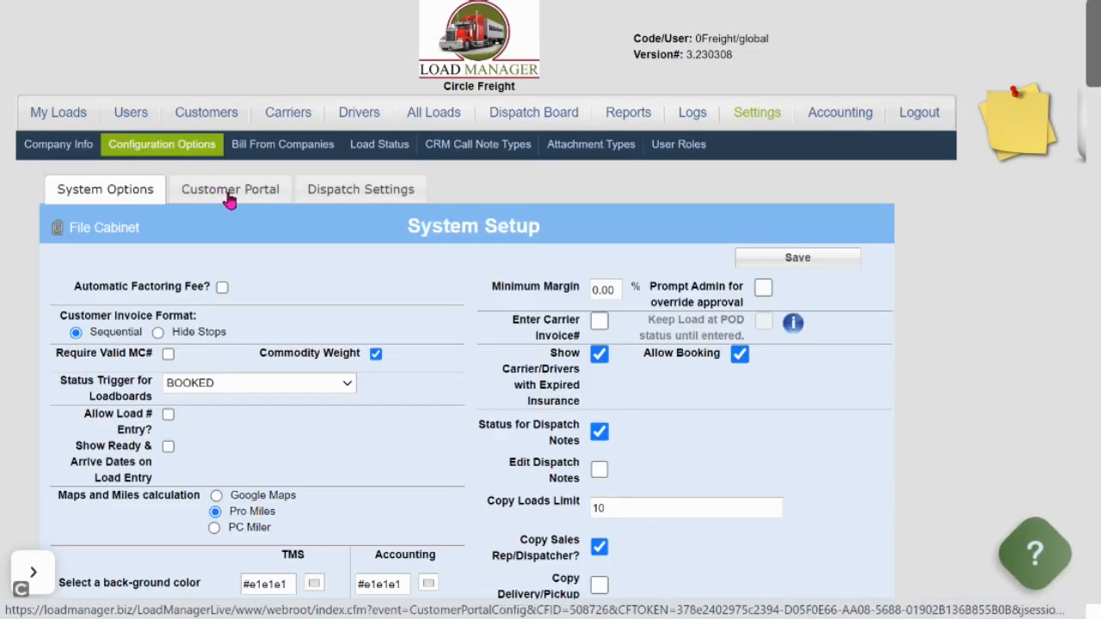
Enable Allow Add/Copy Loads and Allow Open Loads on the customer portal and save
click(231, 189)
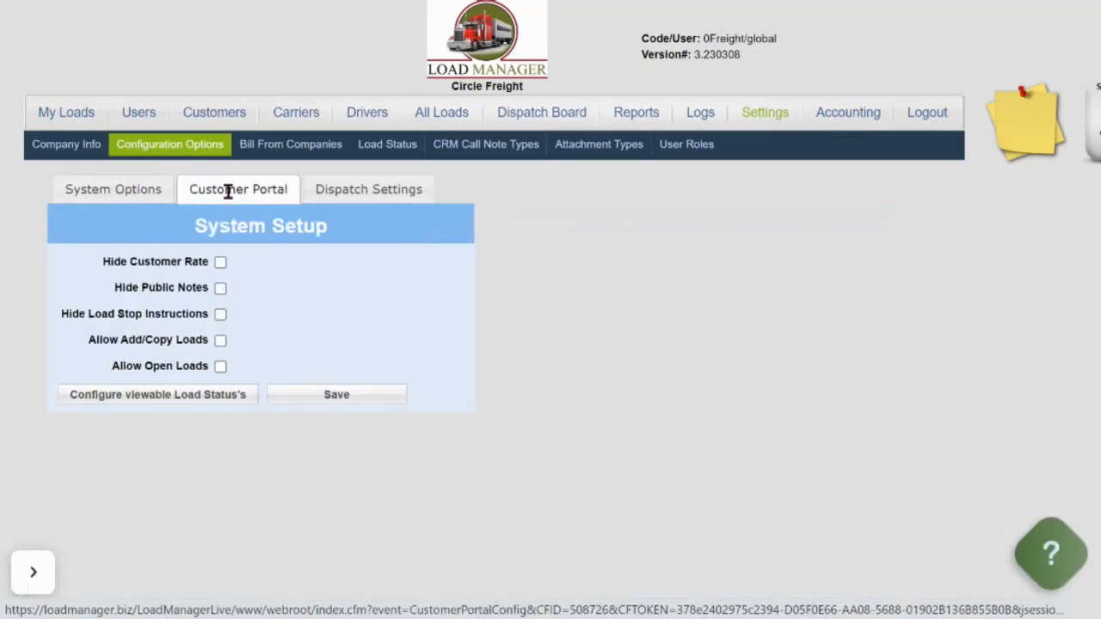
click(221, 341)
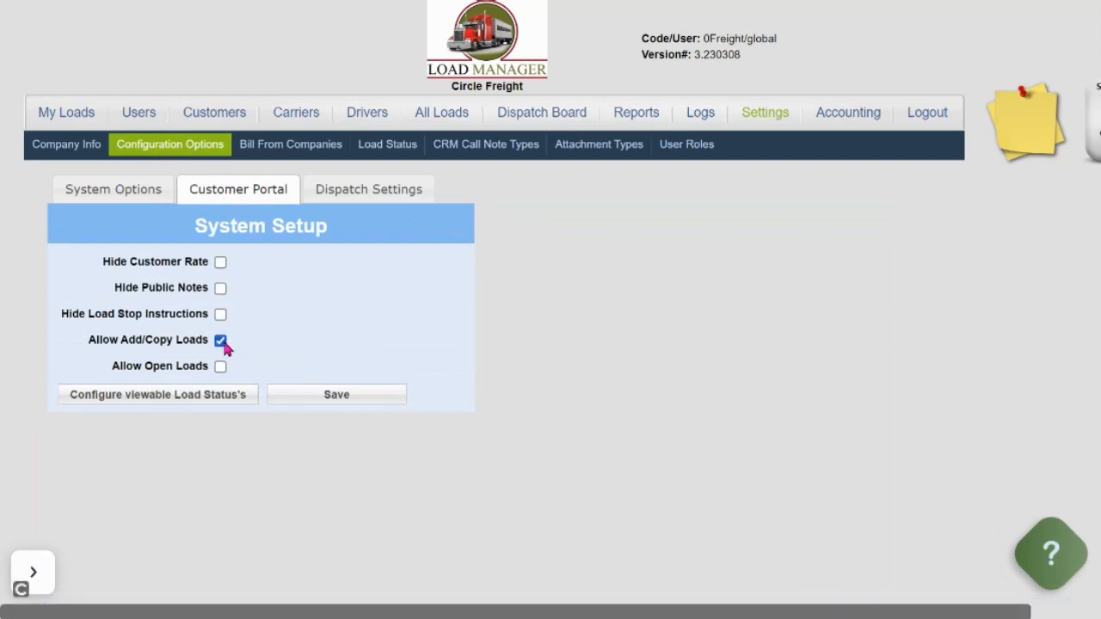
click(220, 365)
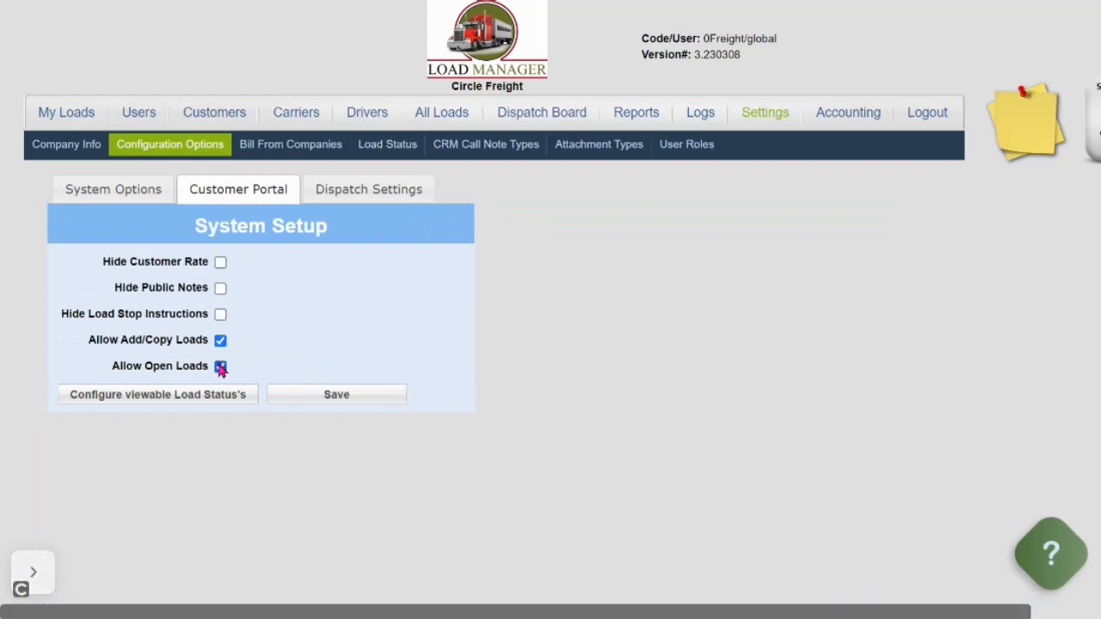
click(220, 365)
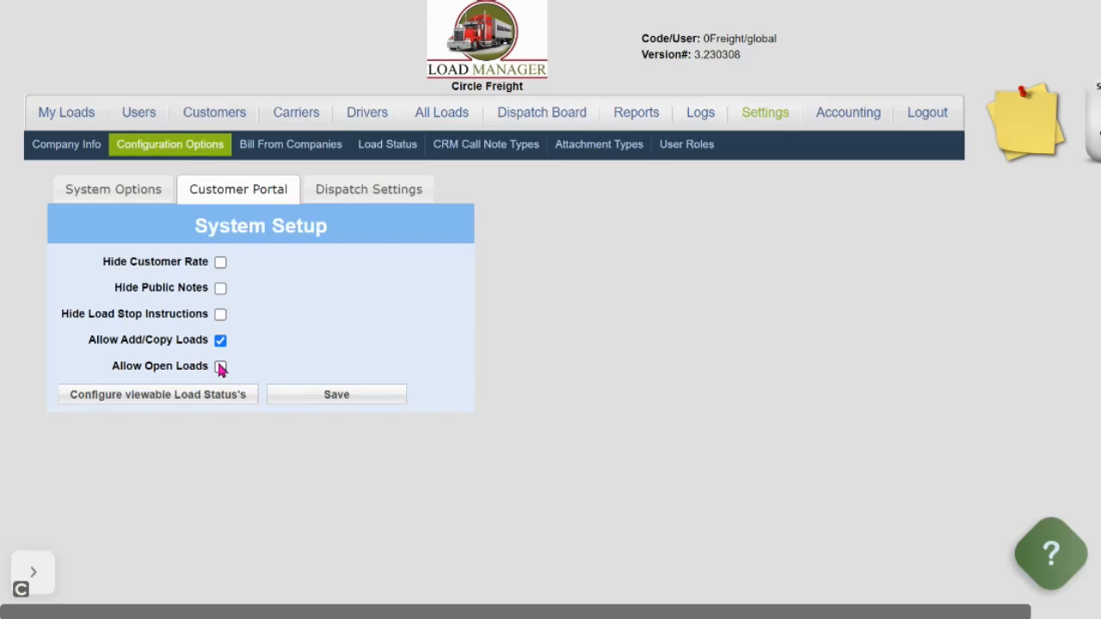
click(220, 365)
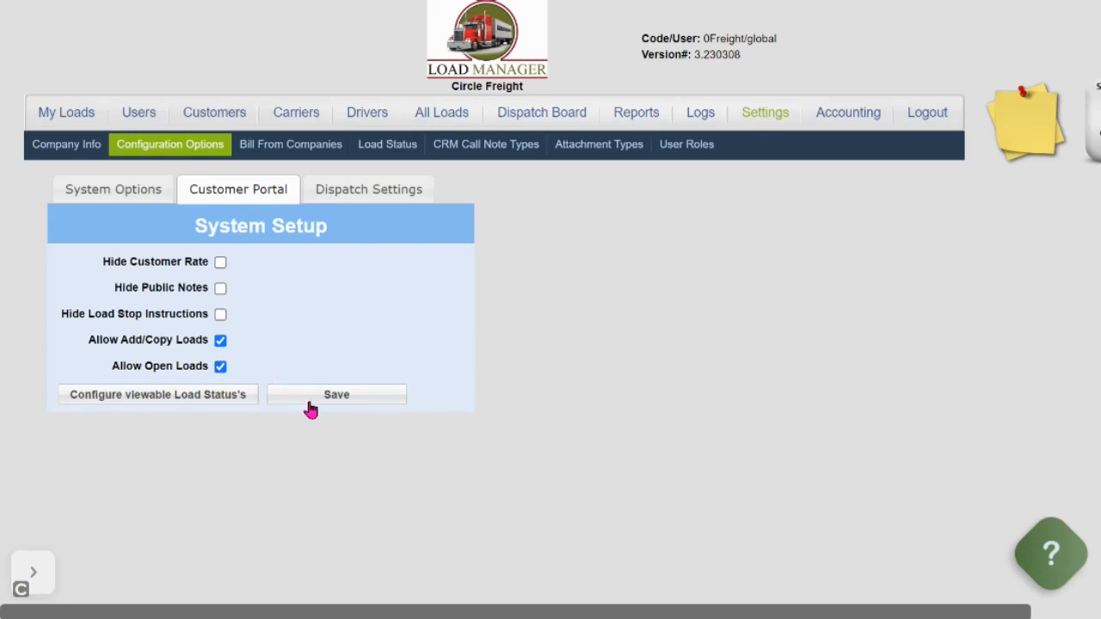
click(337, 394)
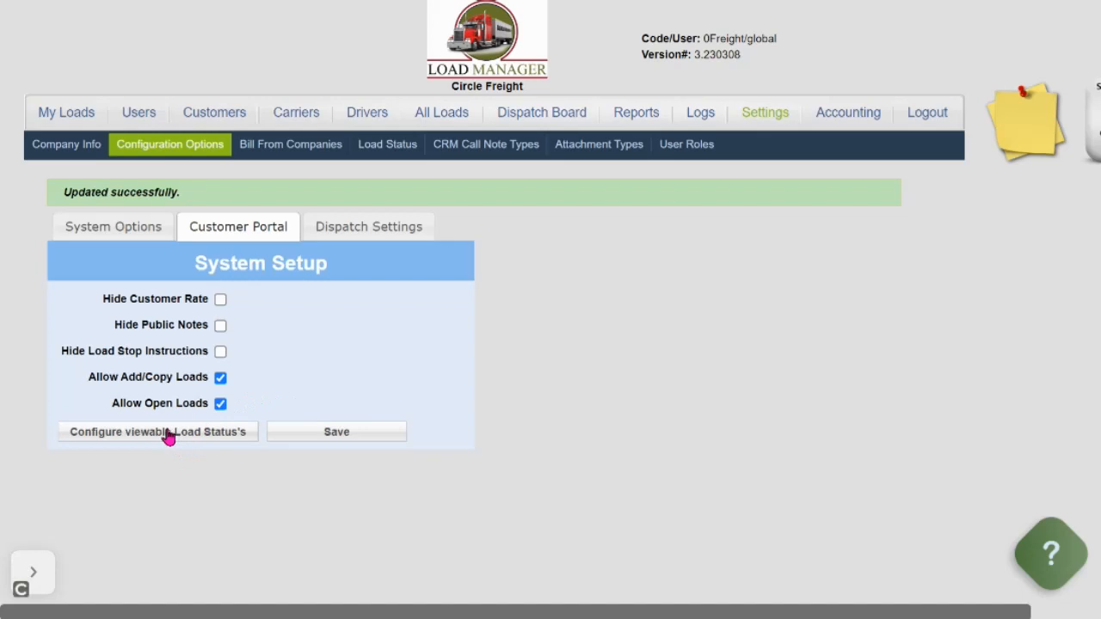
Bring up the viewable load statuses, toggling Template's Show on Customer Portal off and back on
click(159, 431)
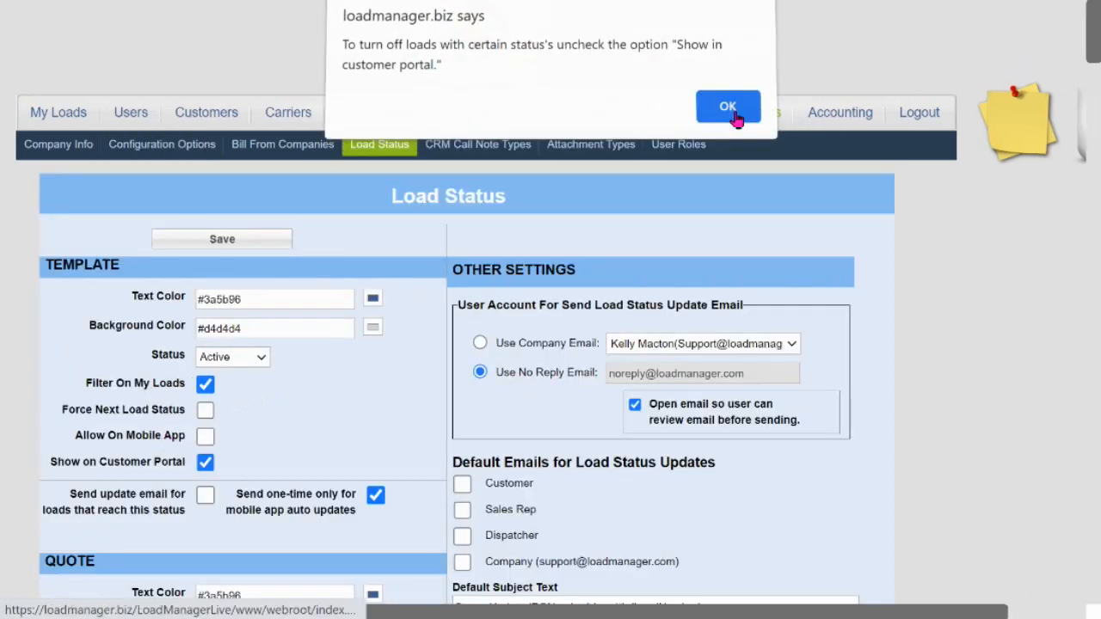
click(728, 106)
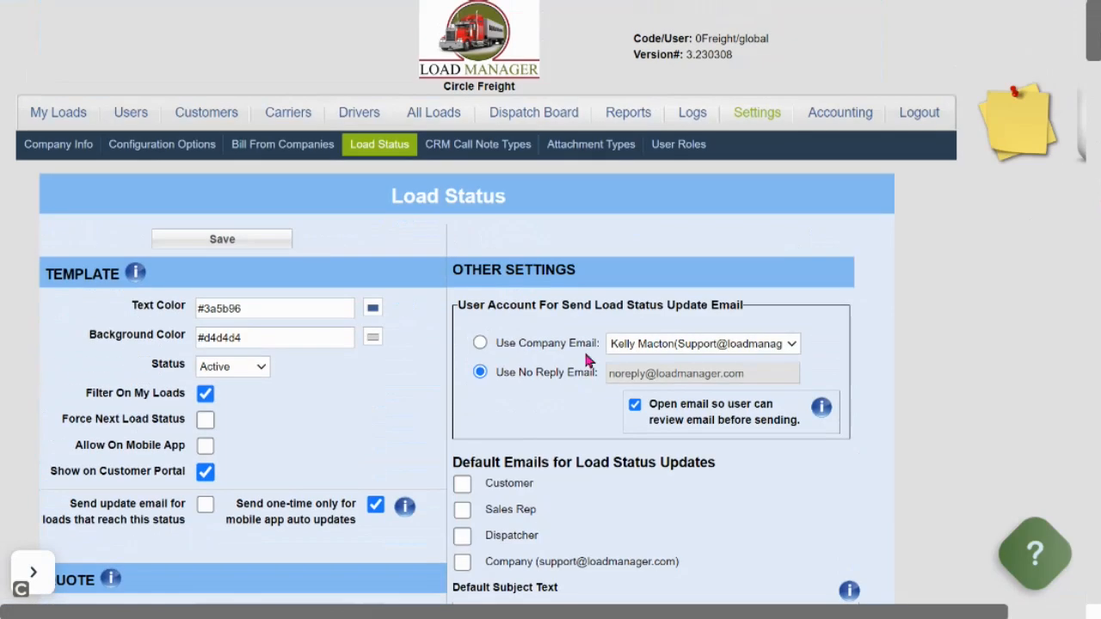
click(205, 471)
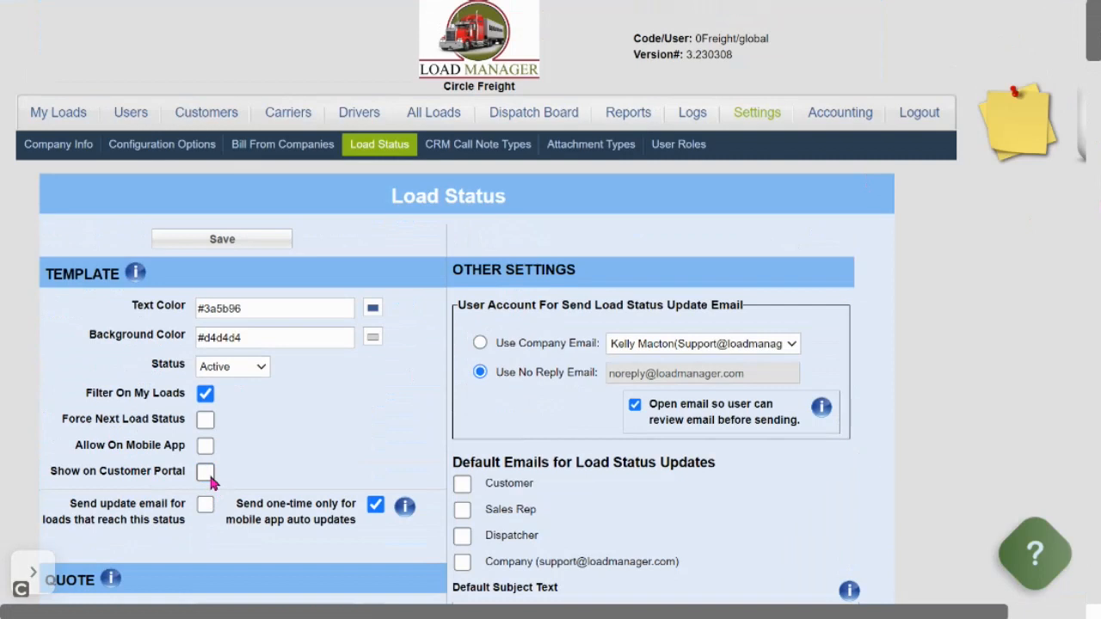
click(204, 471)
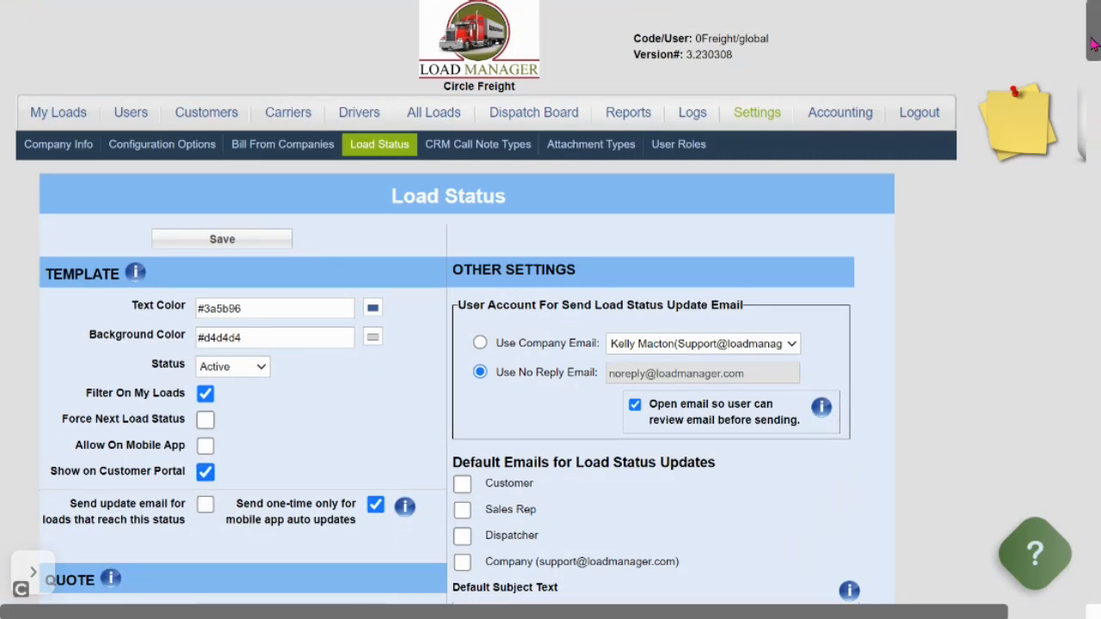
Scroll through the full list of load statuses shown on the customer portal
scroll(down, 3)
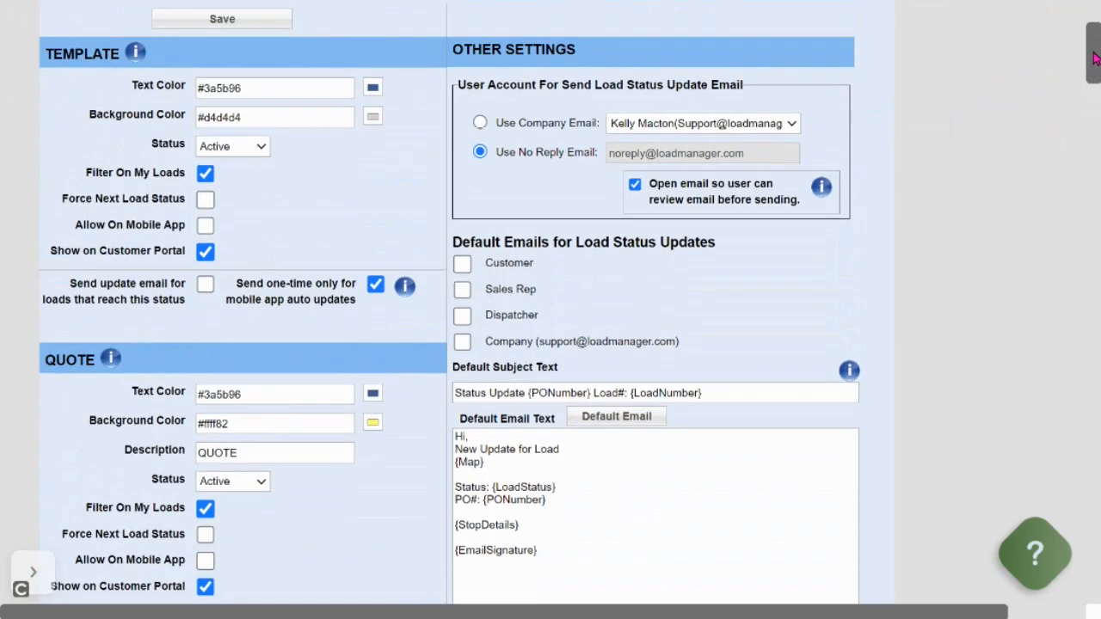
scroll(down, 3)
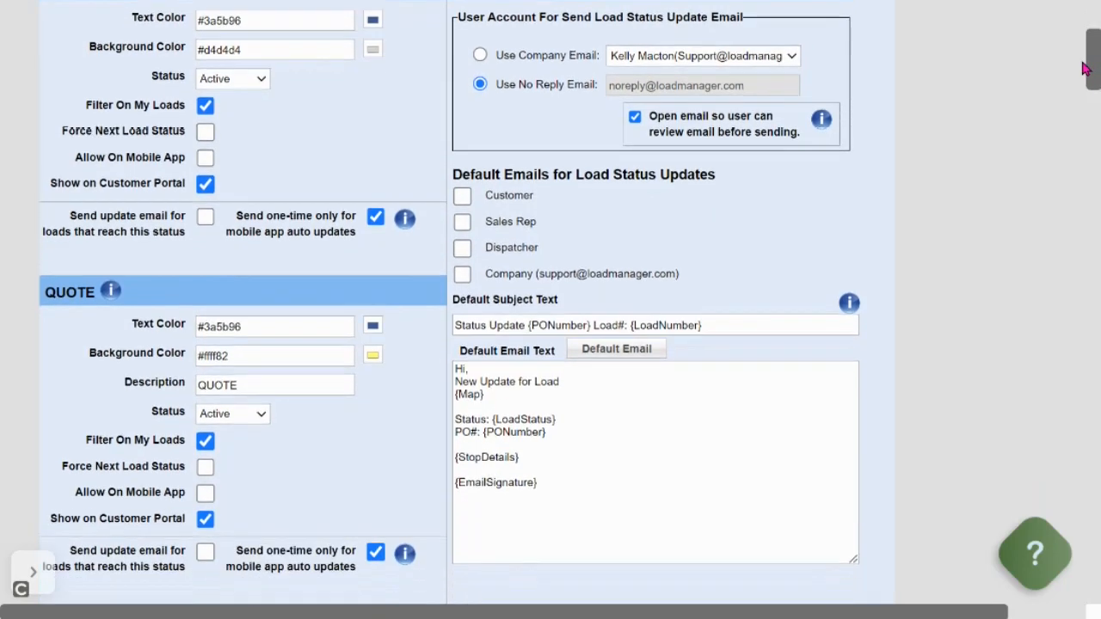
scroll(down, 3)
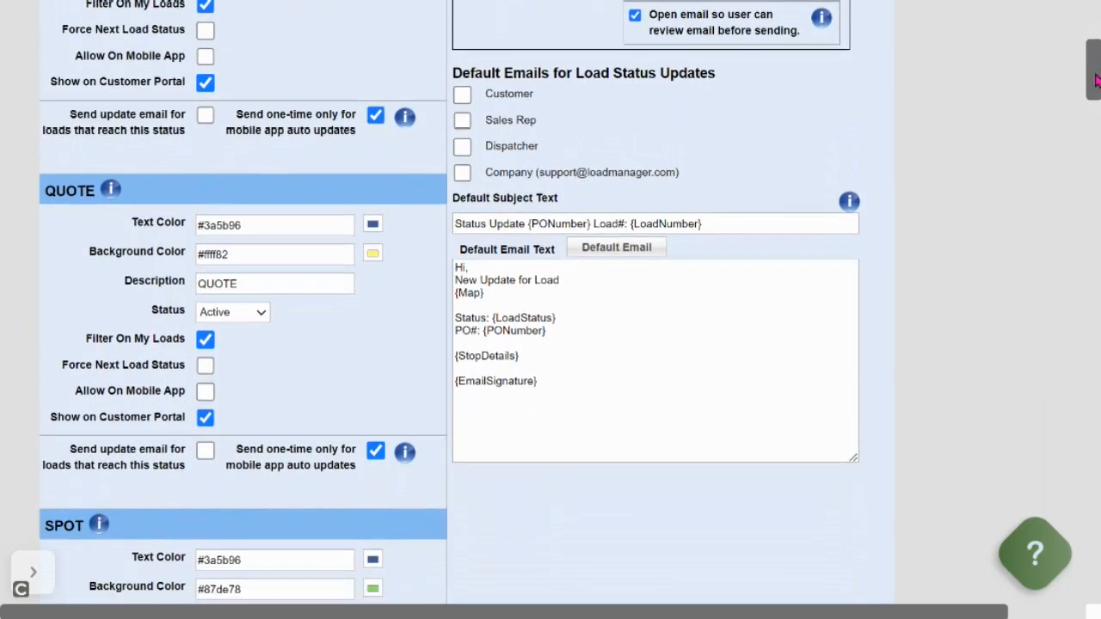
scroll(down, 3)
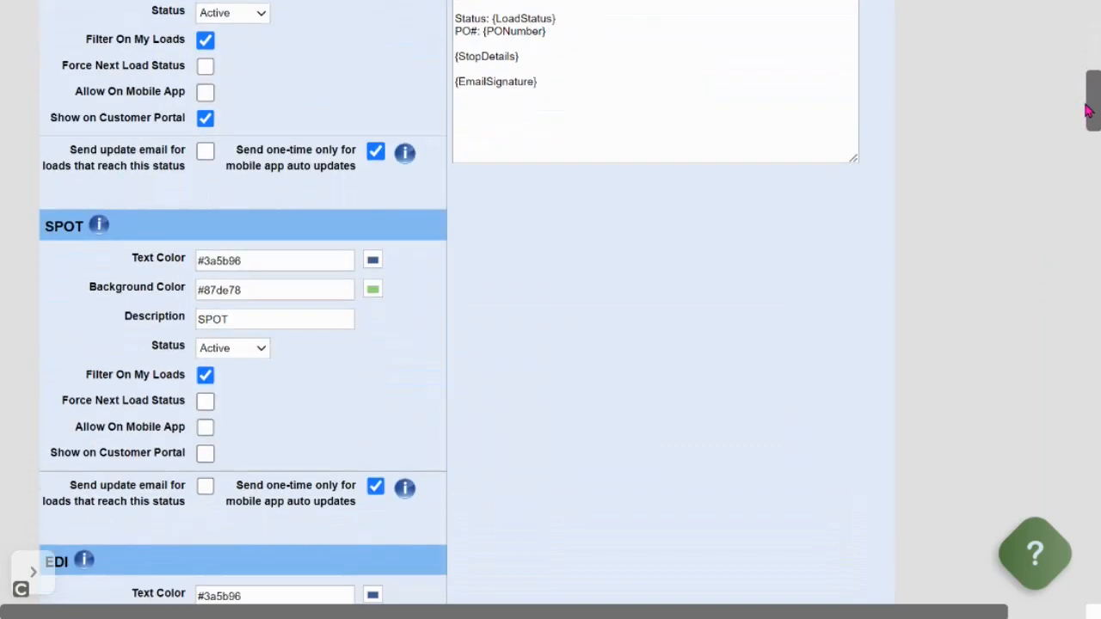
scroll(down, 3)
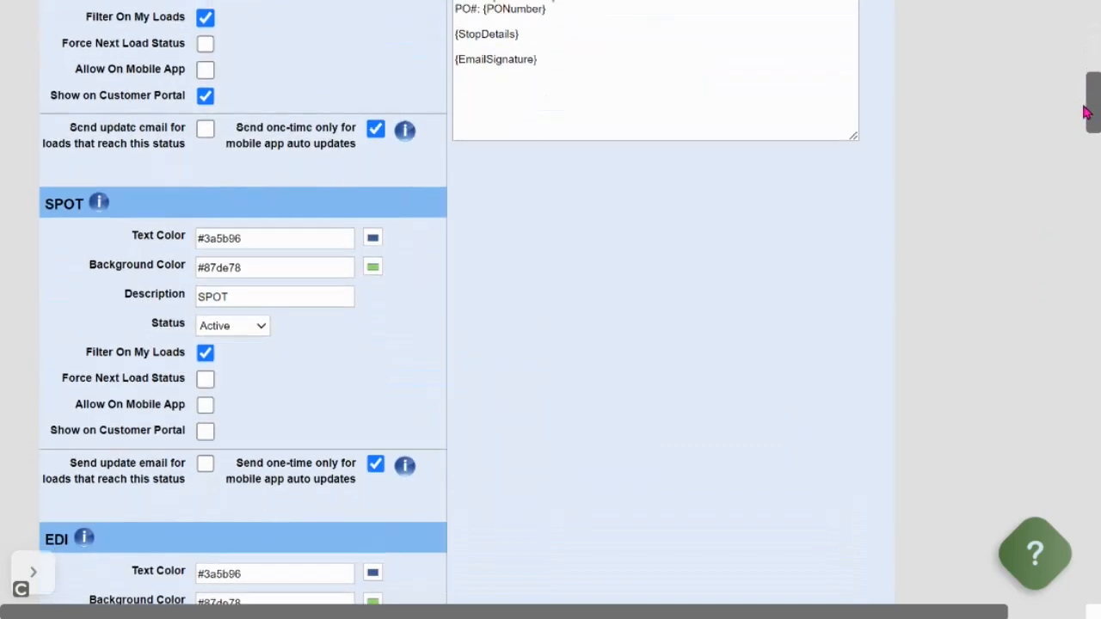
scroll(down, 3)
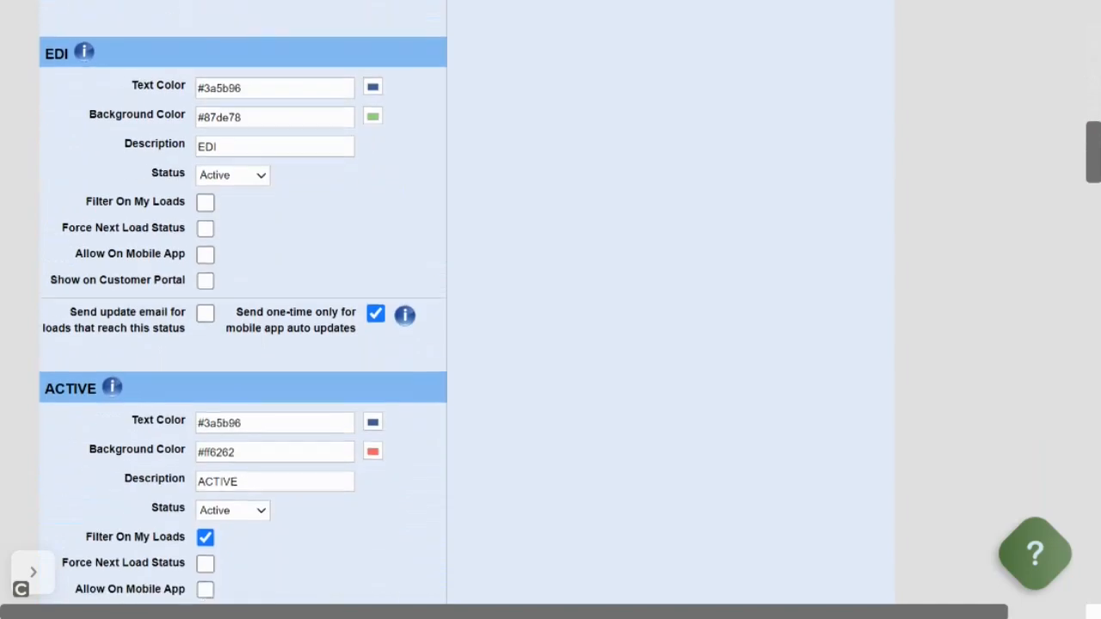
scroll(down, 3)
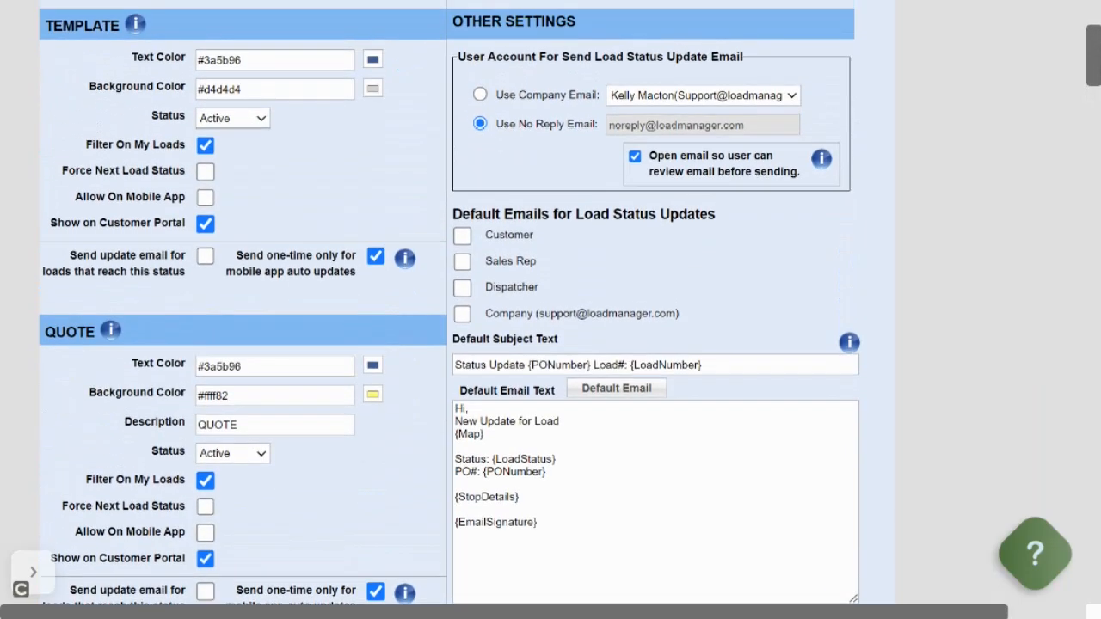
scroll(up, 3)
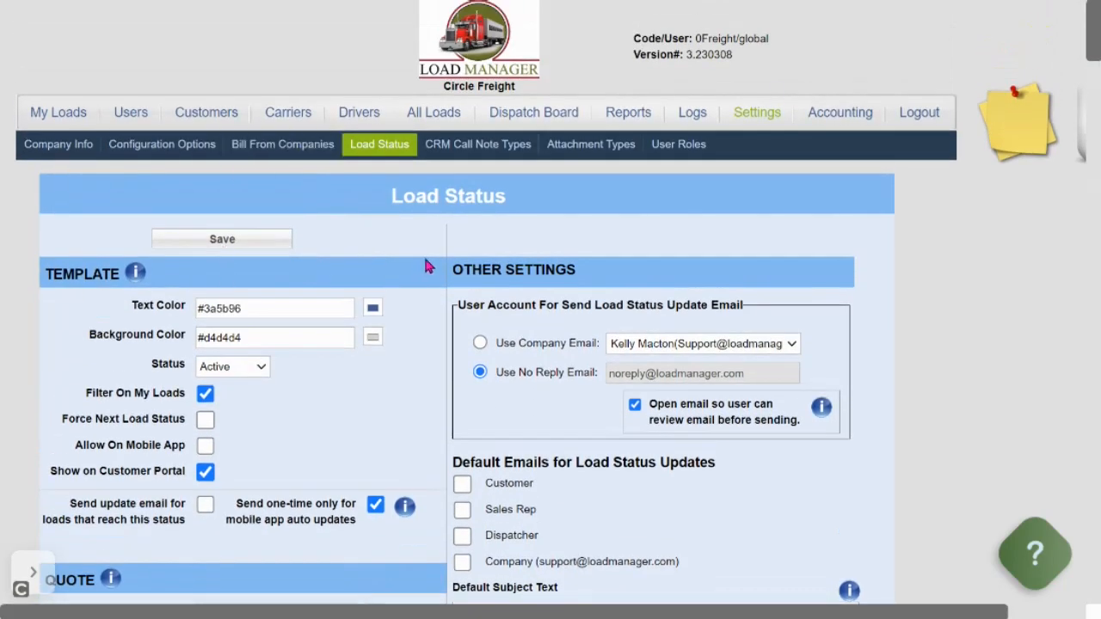
mouse_move(89, 198)
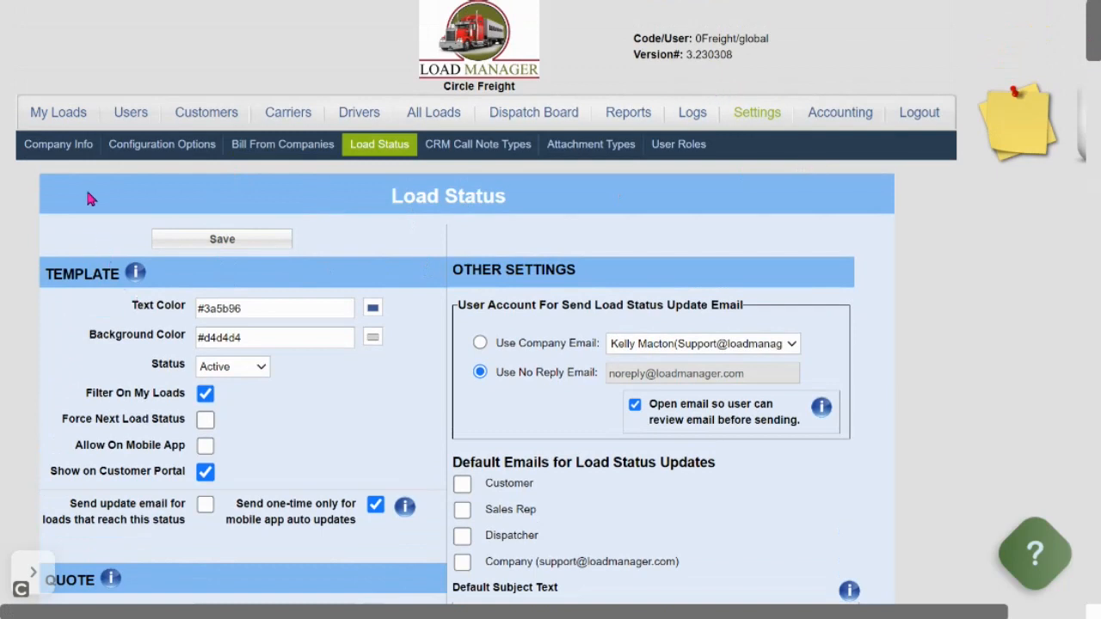
mouse_move(161, 145)
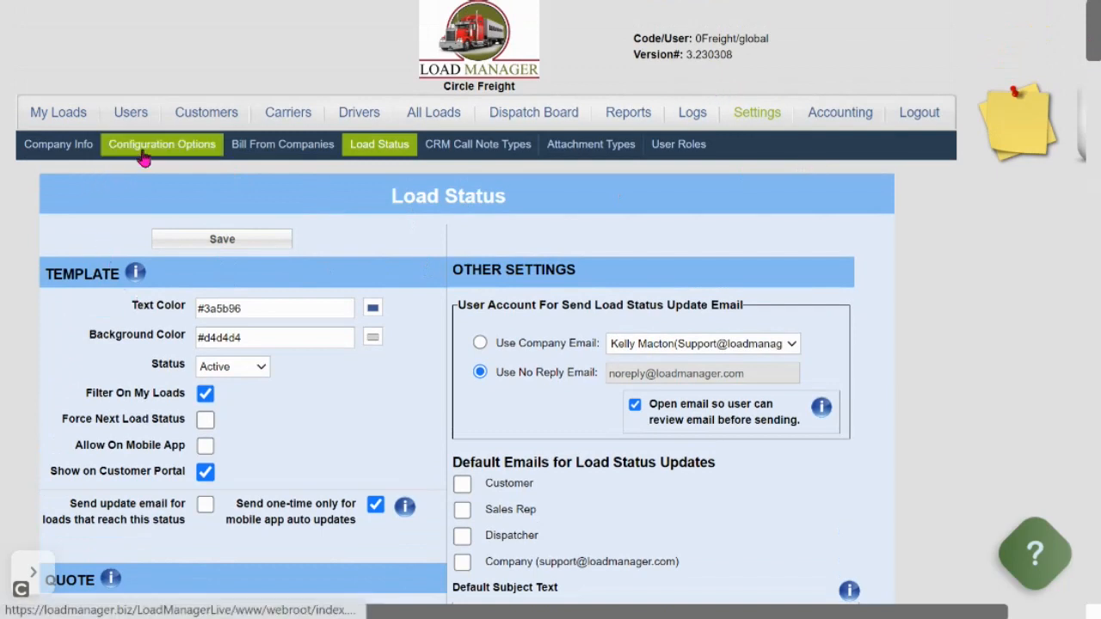
Return to Configuration Options and scroll toward Customize 'My Loads' Columns
click(162, 145)
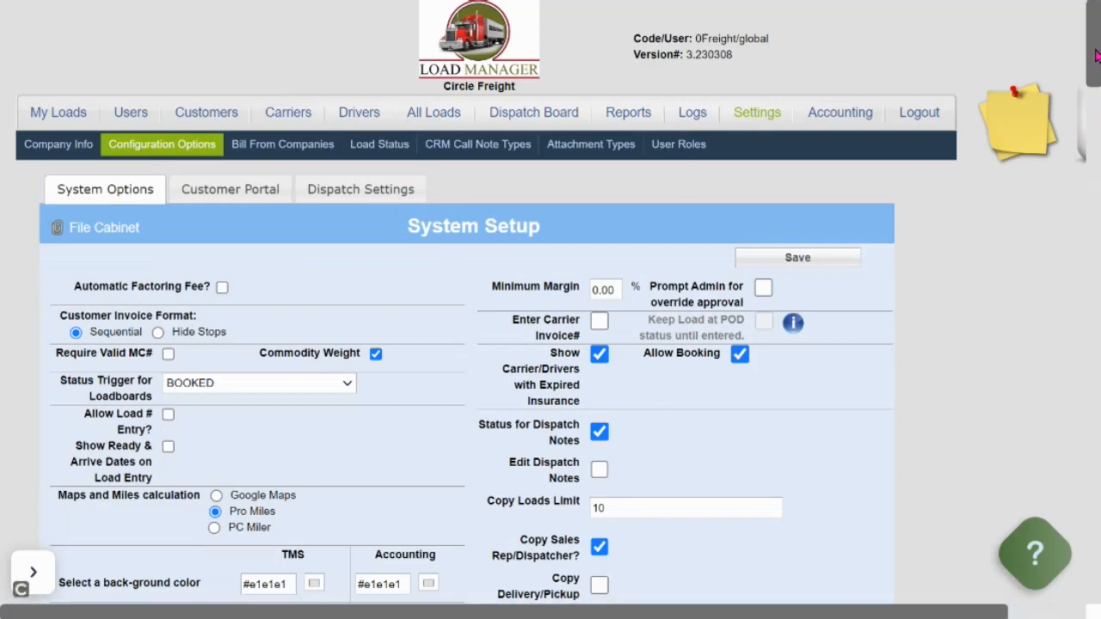
scroll(down, 3)
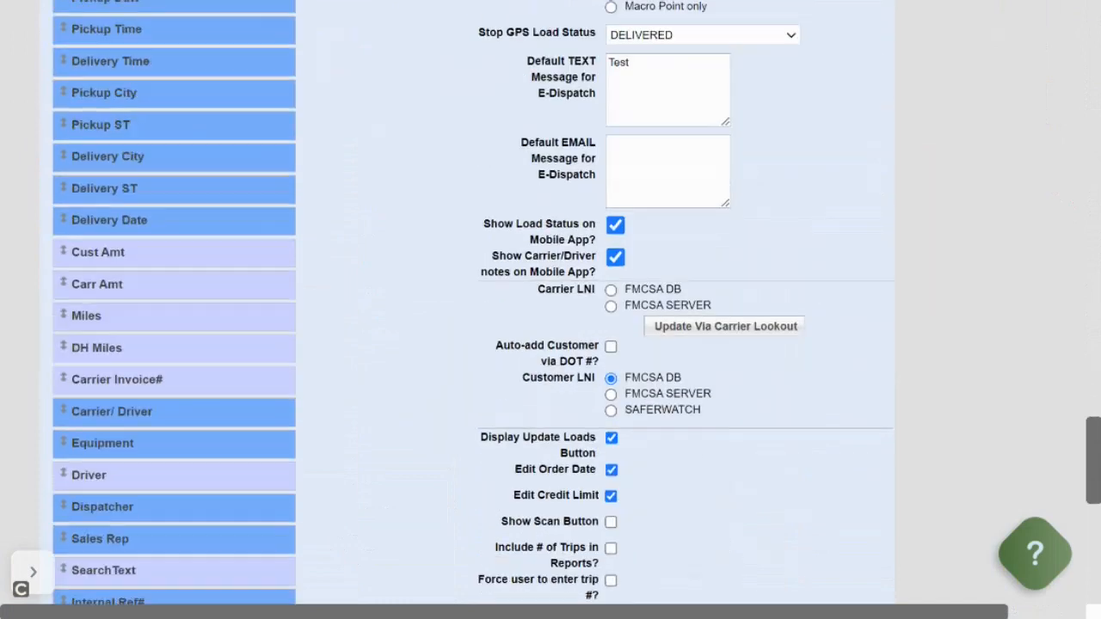
Drag the Map column up beside Status in the My Loads column order
scroll(down, 3)
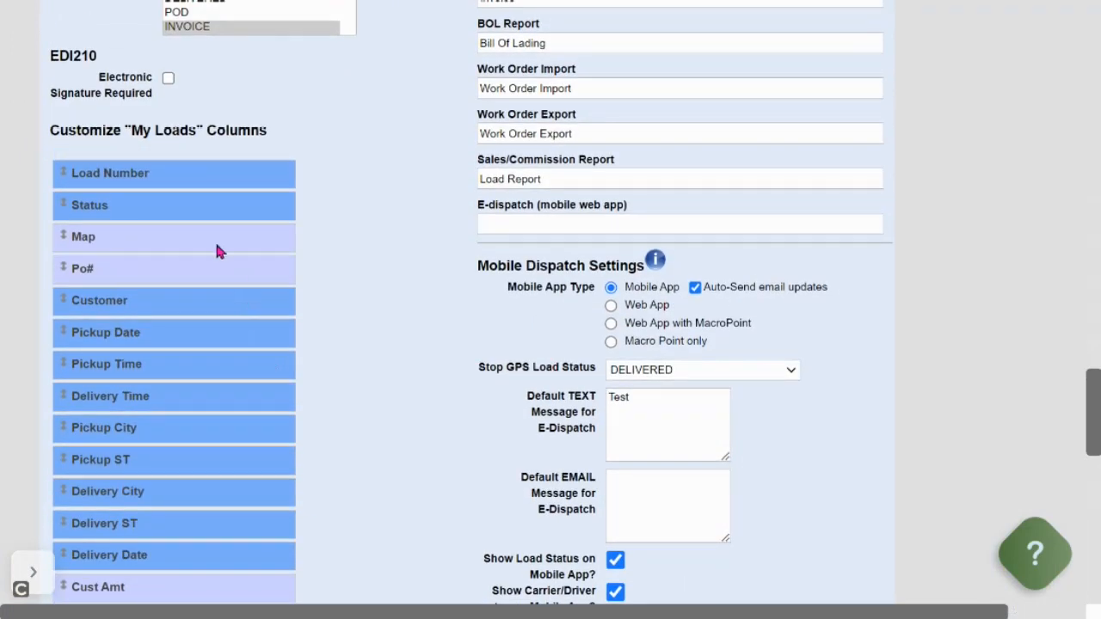
mouse_move(207, 248)
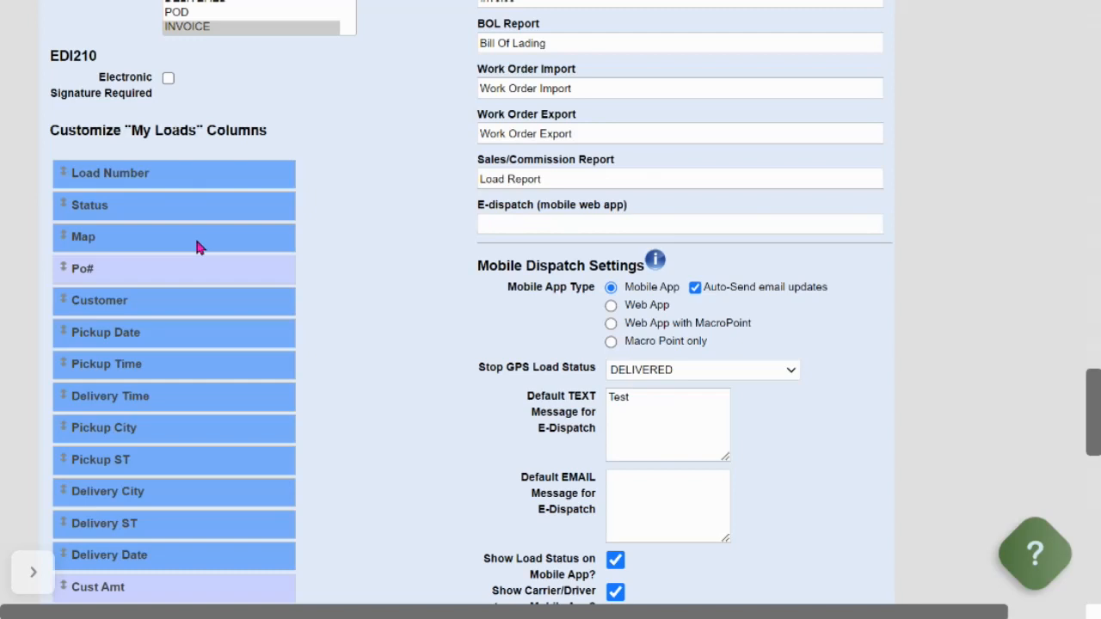
mouse_move(146, 239)
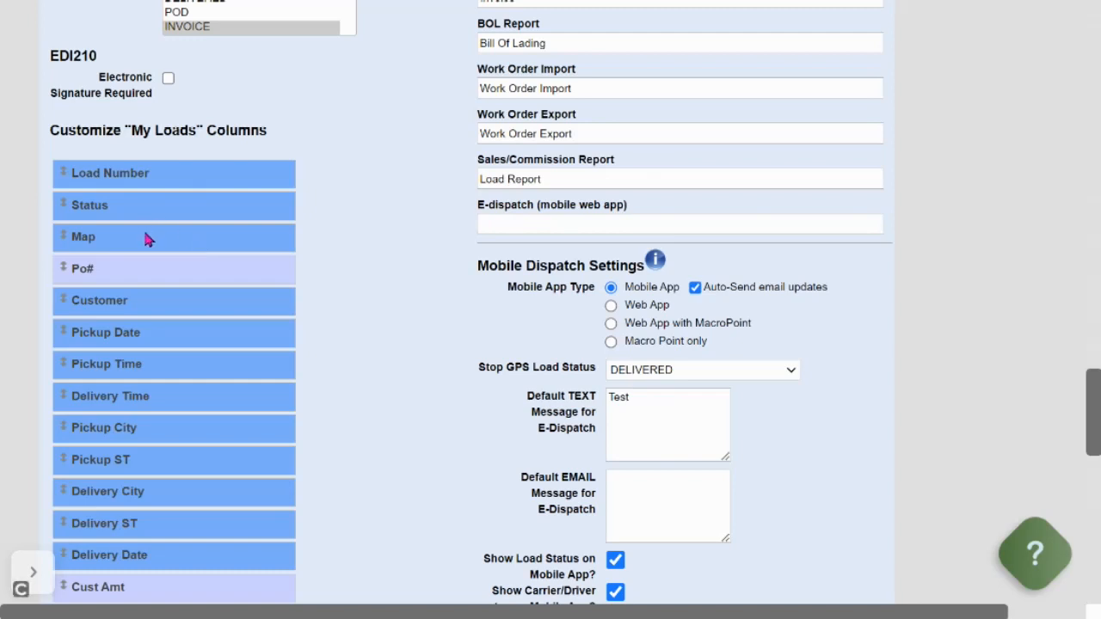
mouse_move(146, 248)
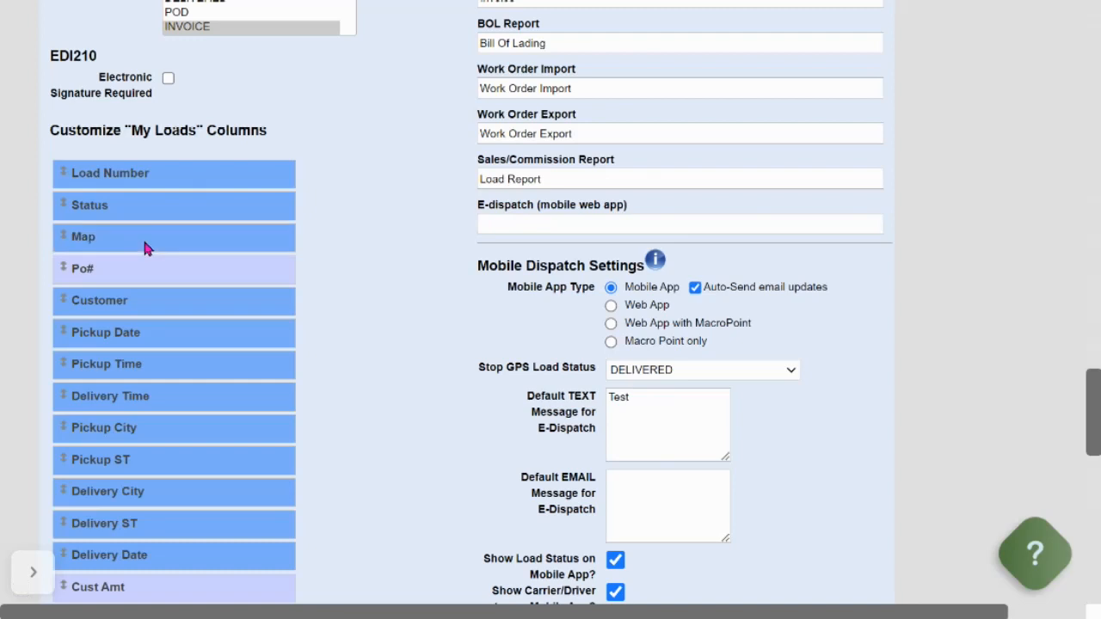
drag(83, 238, 69, 192)
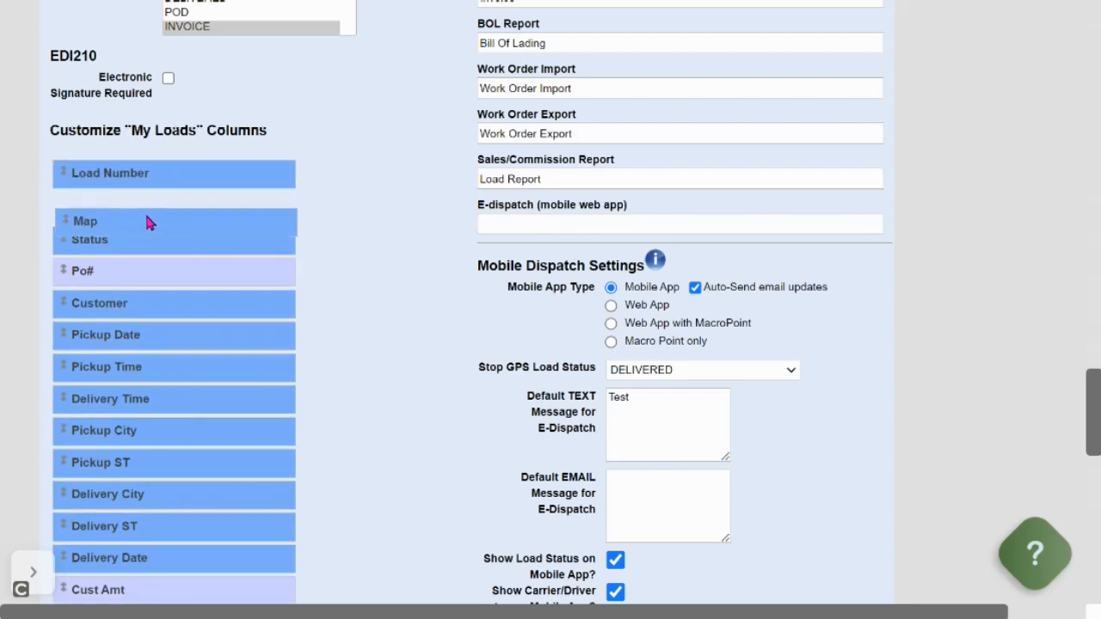
drag(86, 221, 90, 205)
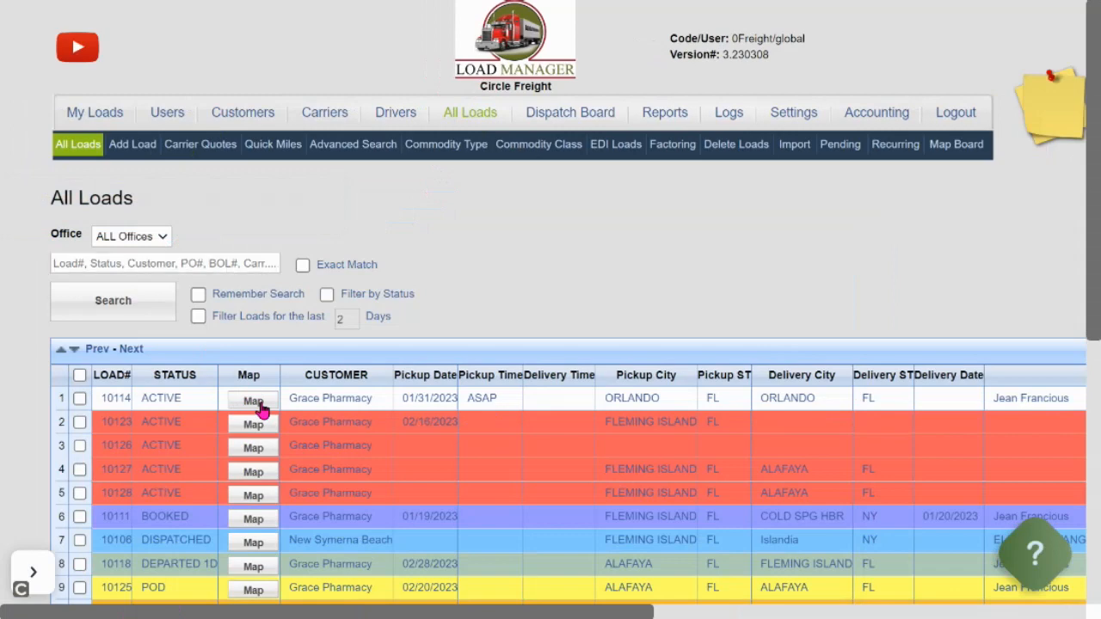
click(252, 401)
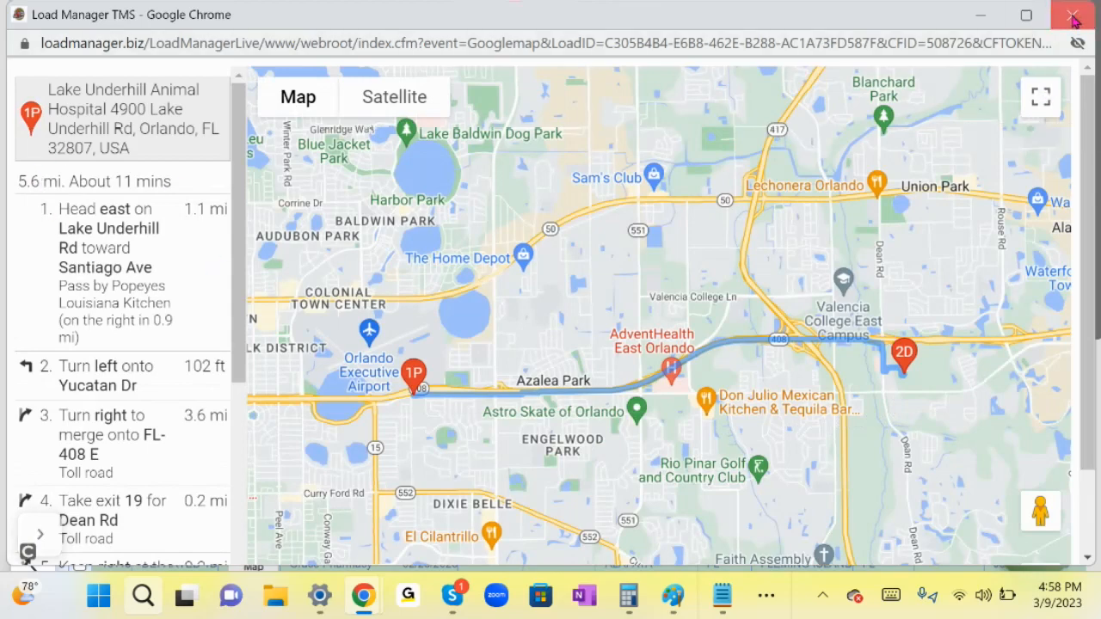
click(1073, 16)
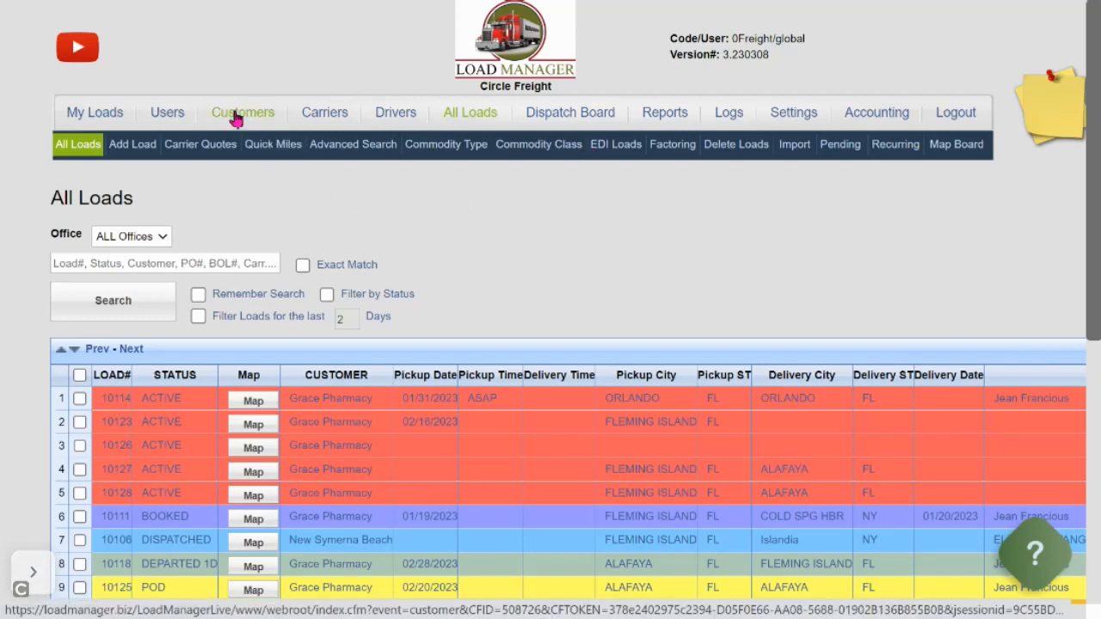
Review the 7 Eleven customer record's Payer setting, leaving it False
click(241, 112)
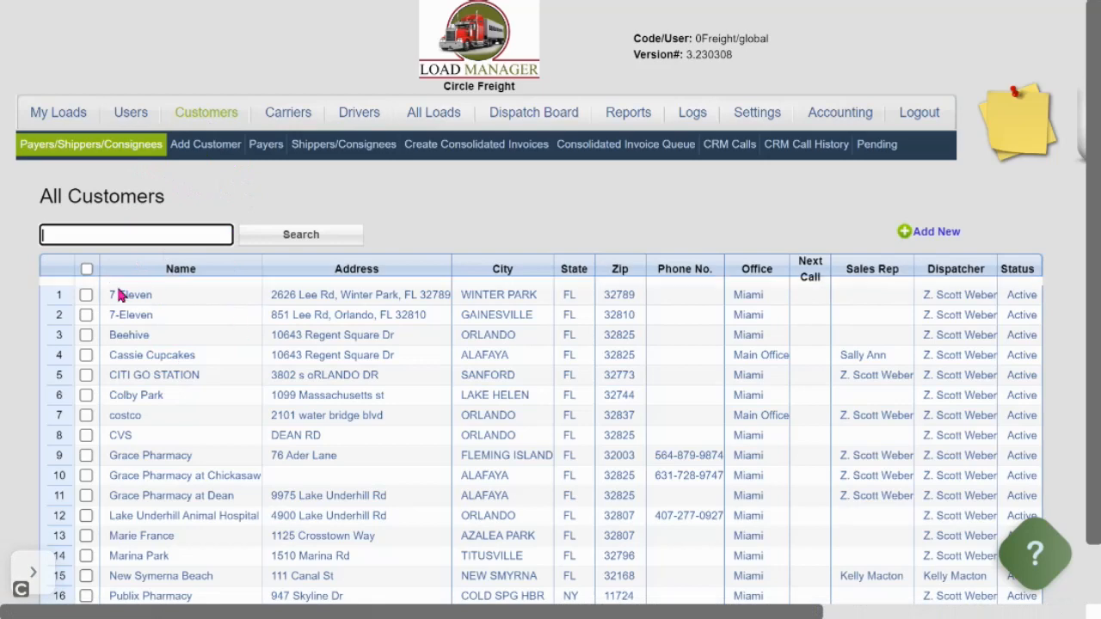
click(129, 294)
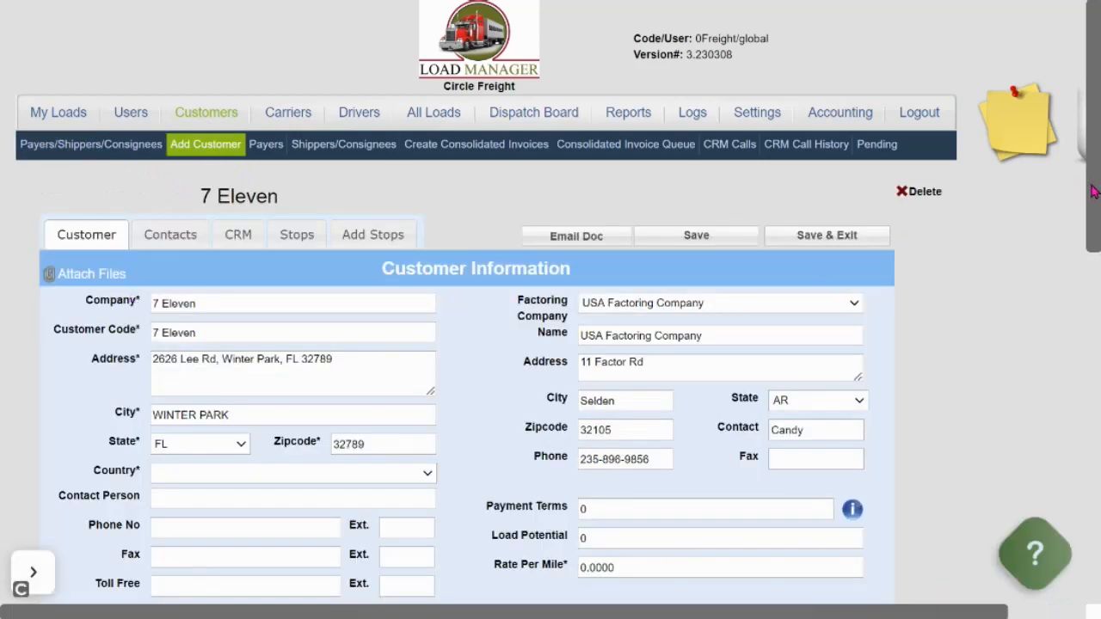
scroll(down, 3)
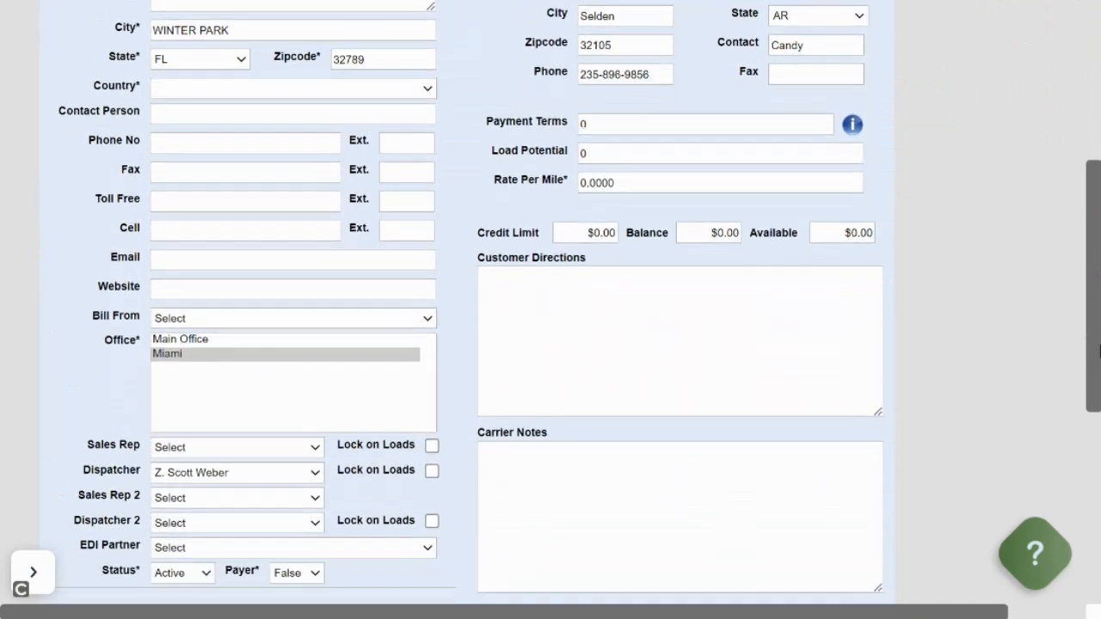
scroll(down, 3)
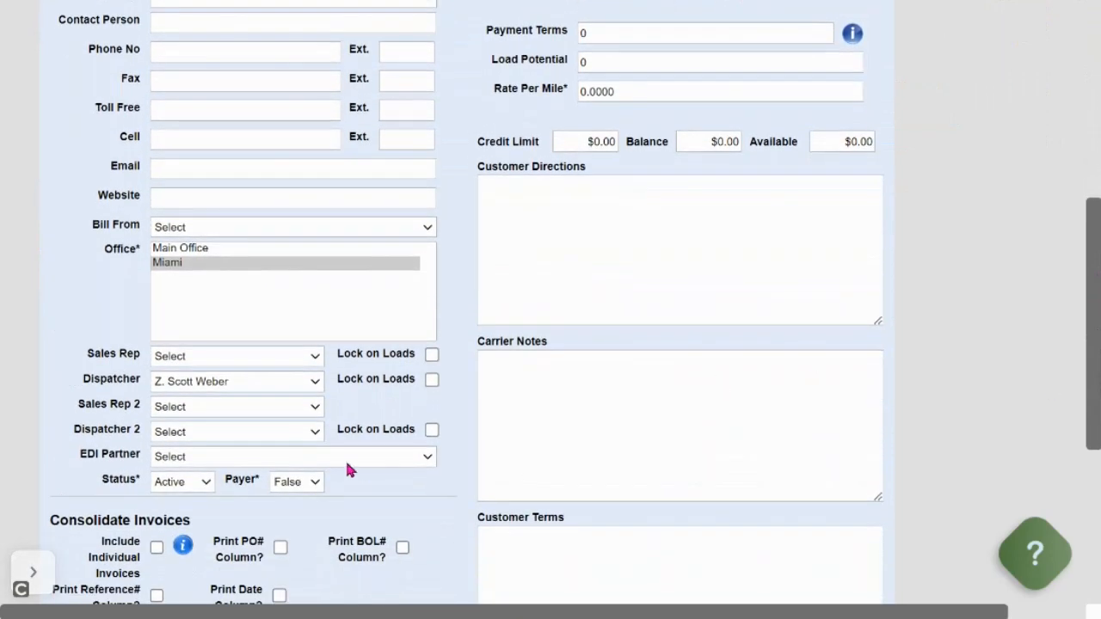
click(296, 482)
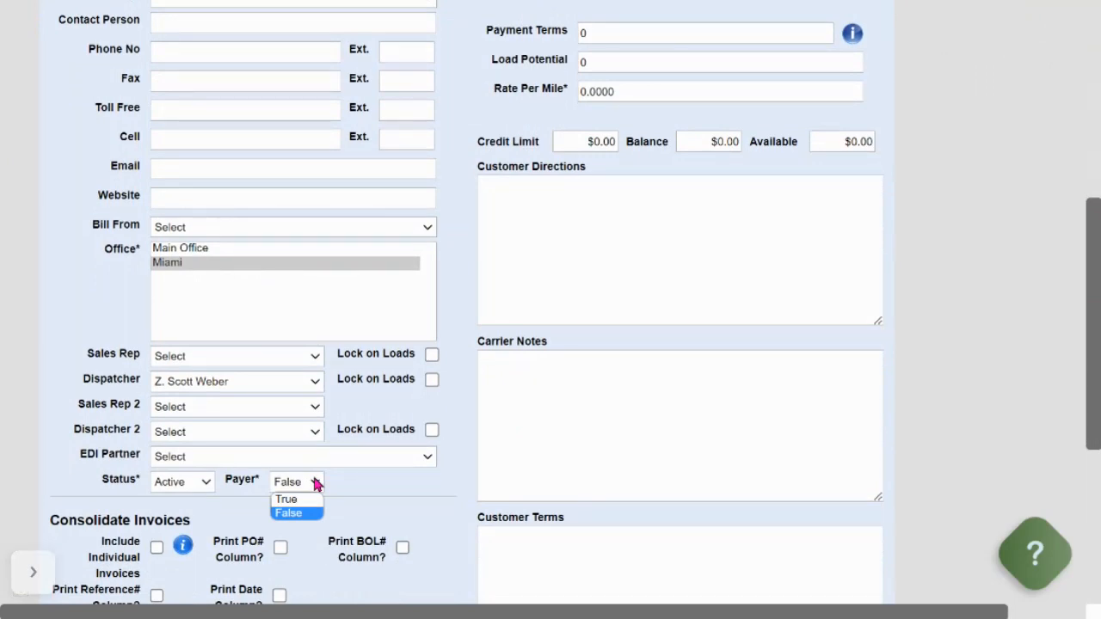
click(286, 498)
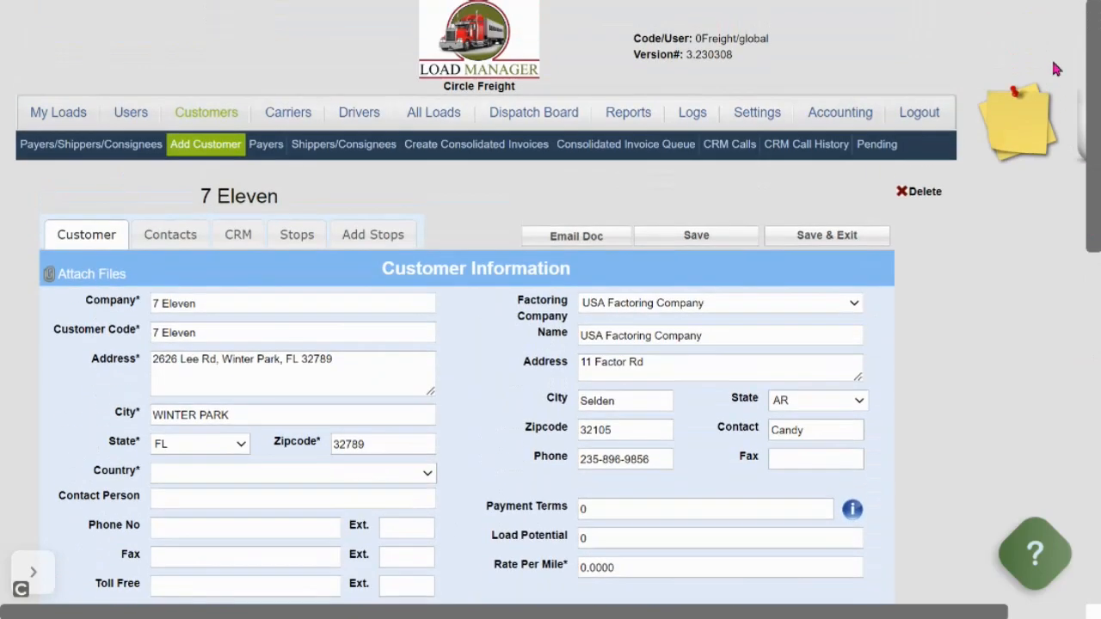
mouse_move(265, 144)
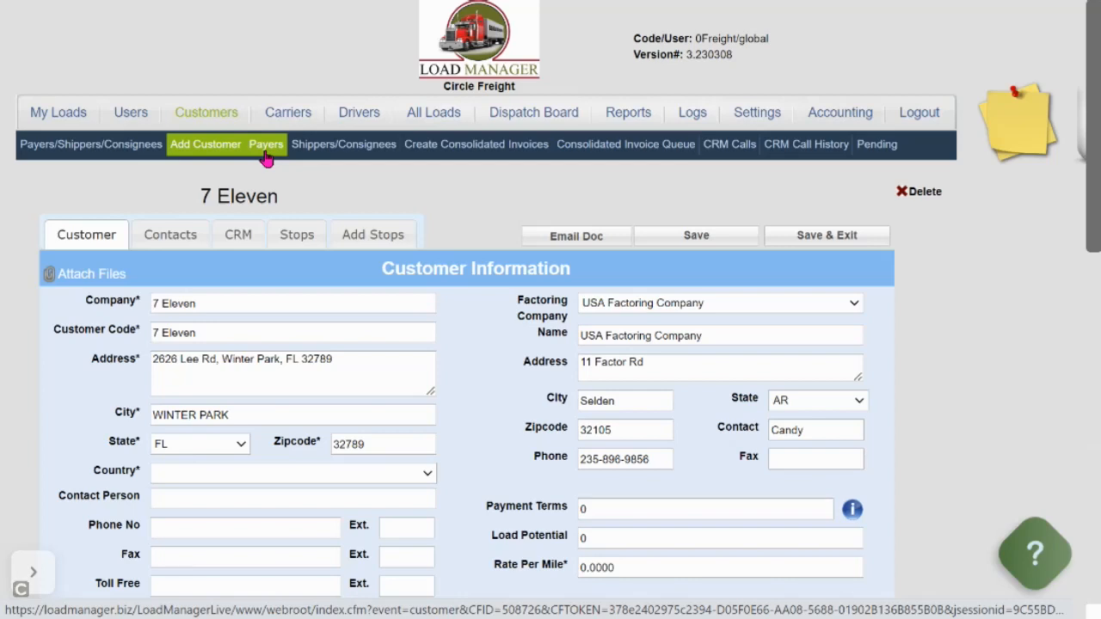
From the Payers list, bring up Grace Pharmacy's Portal settings
click(266, 145)
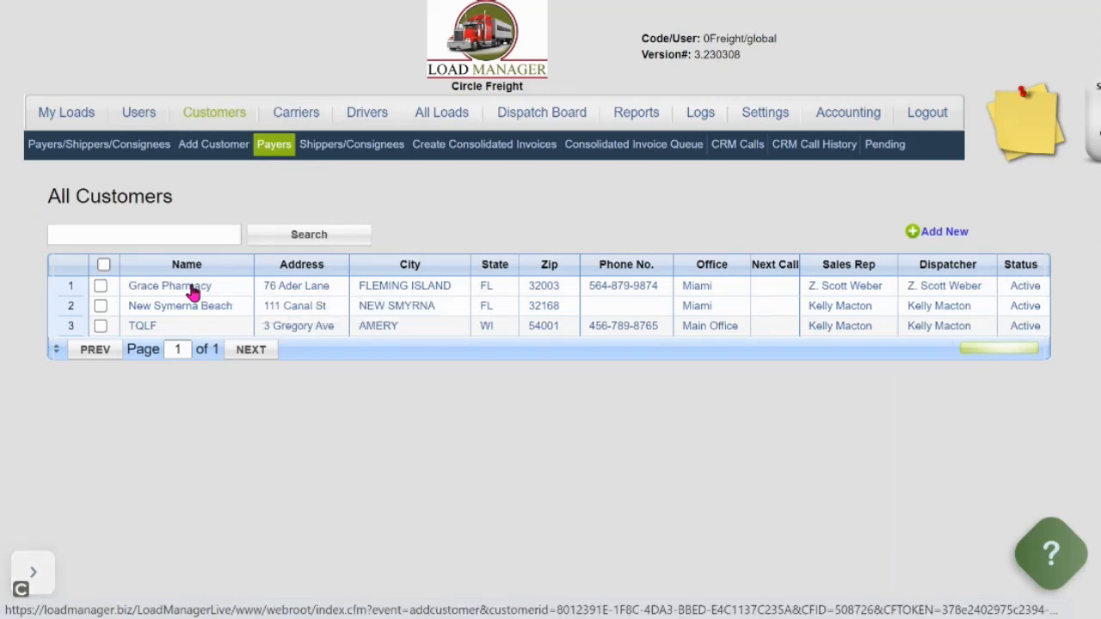
click(168, 285)
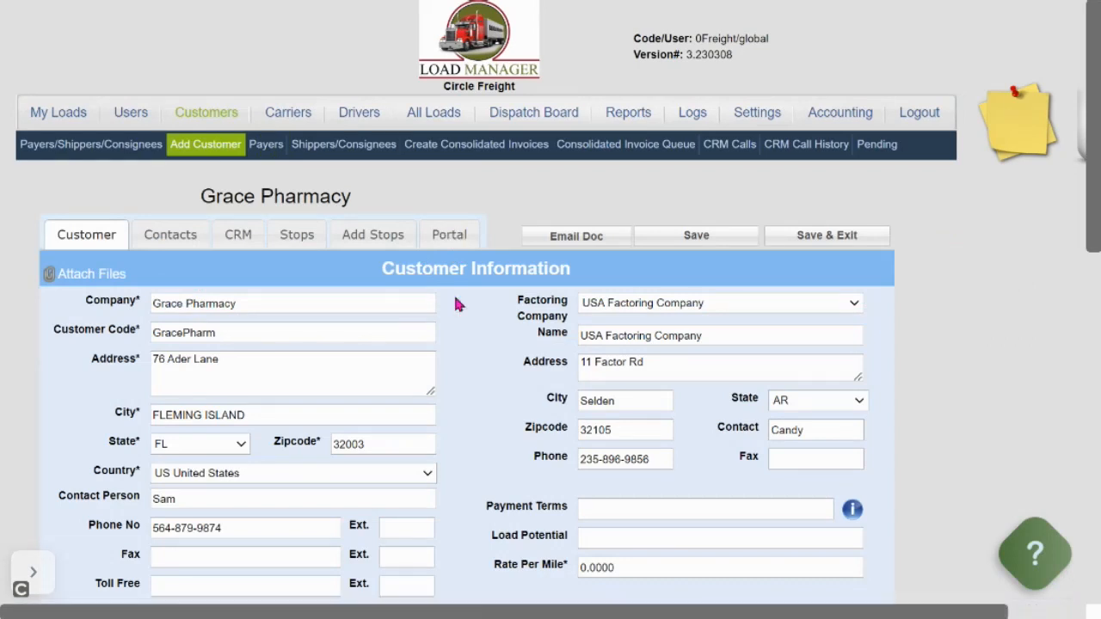
mouse_move(445, 263)
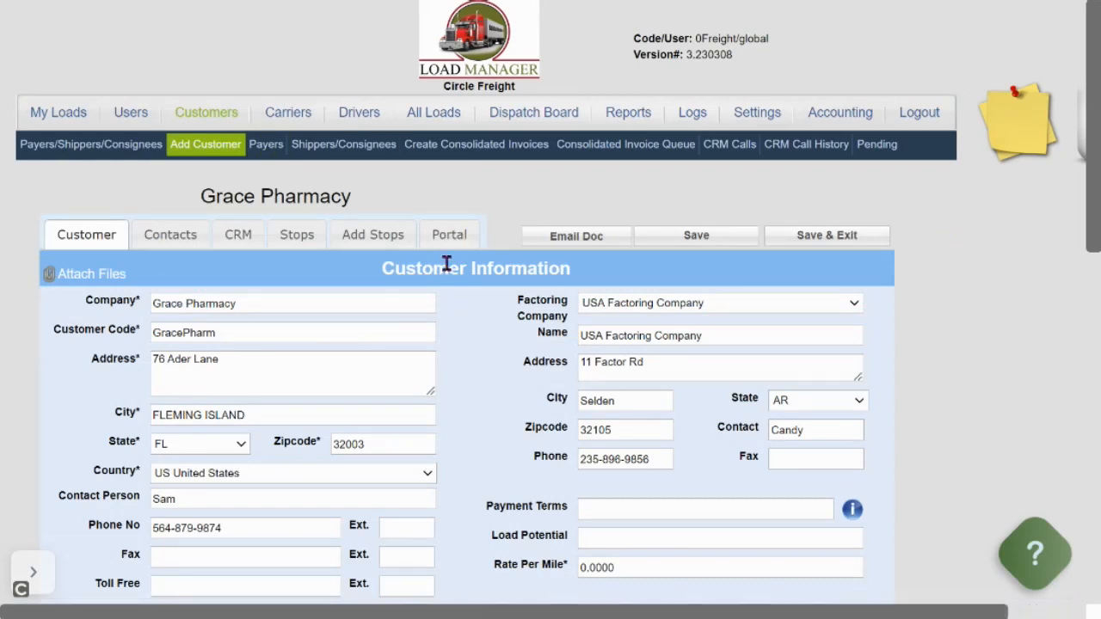
click(449, 234)
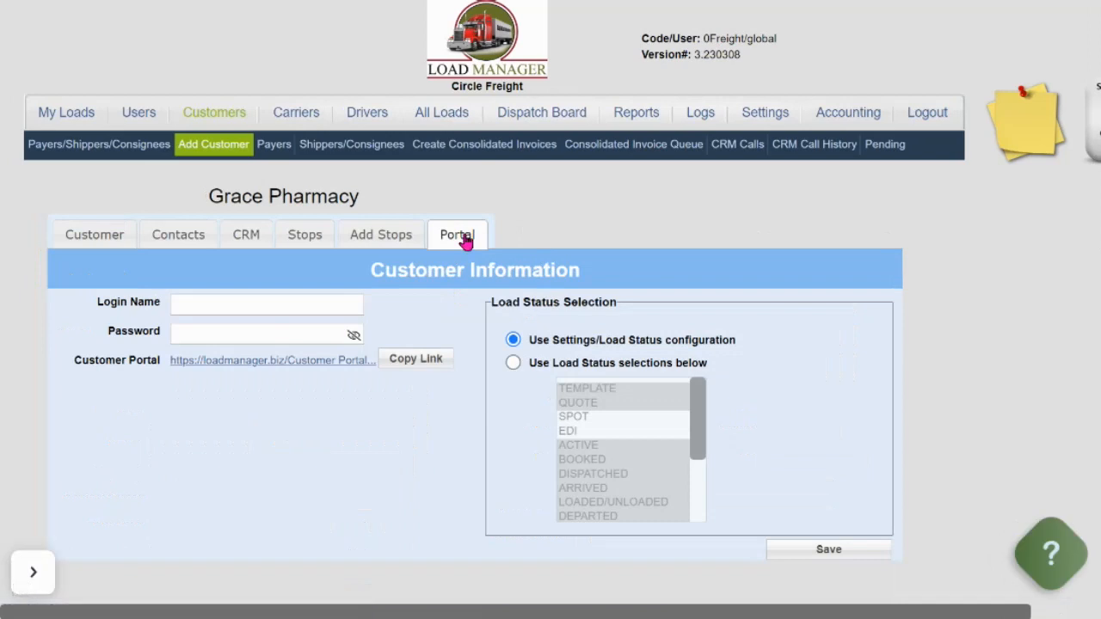
click(267, 304)
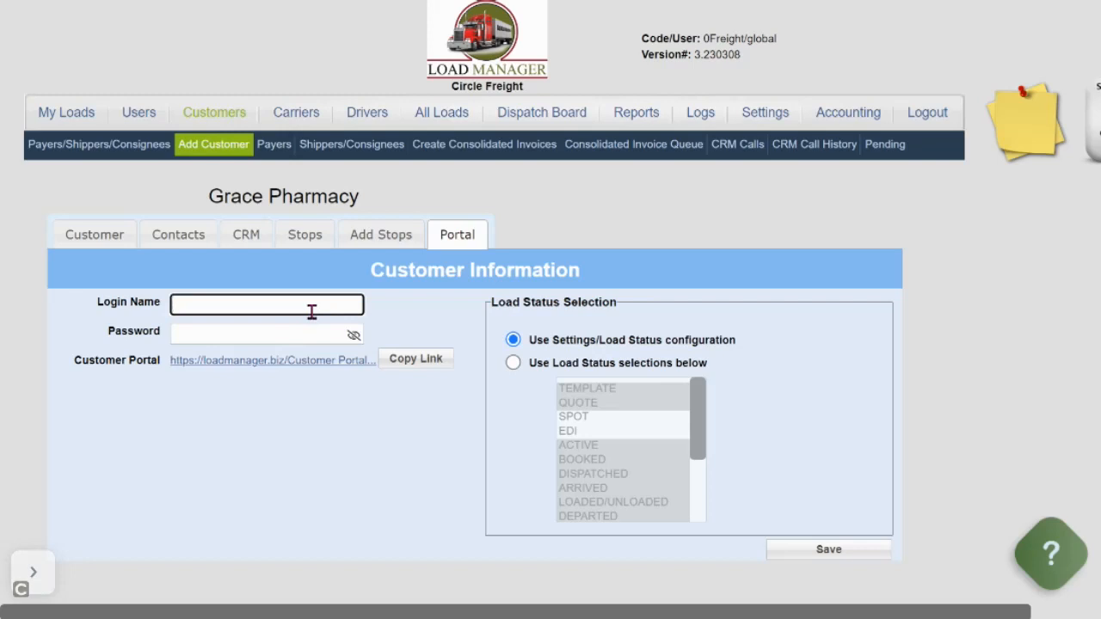
text(GR)
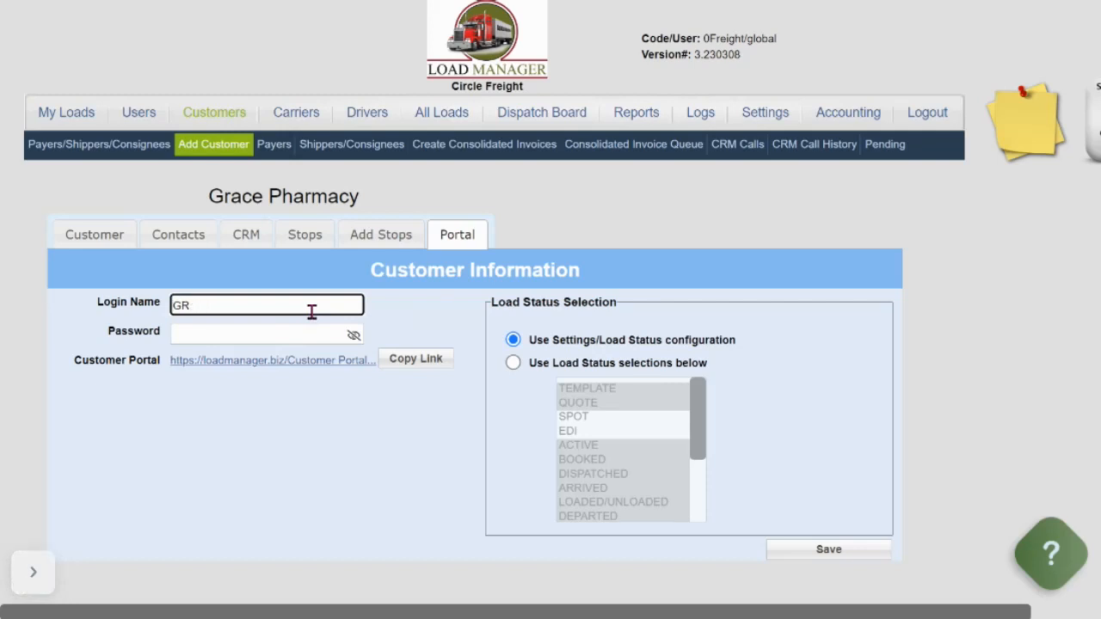
text(Grace Pharmacy)
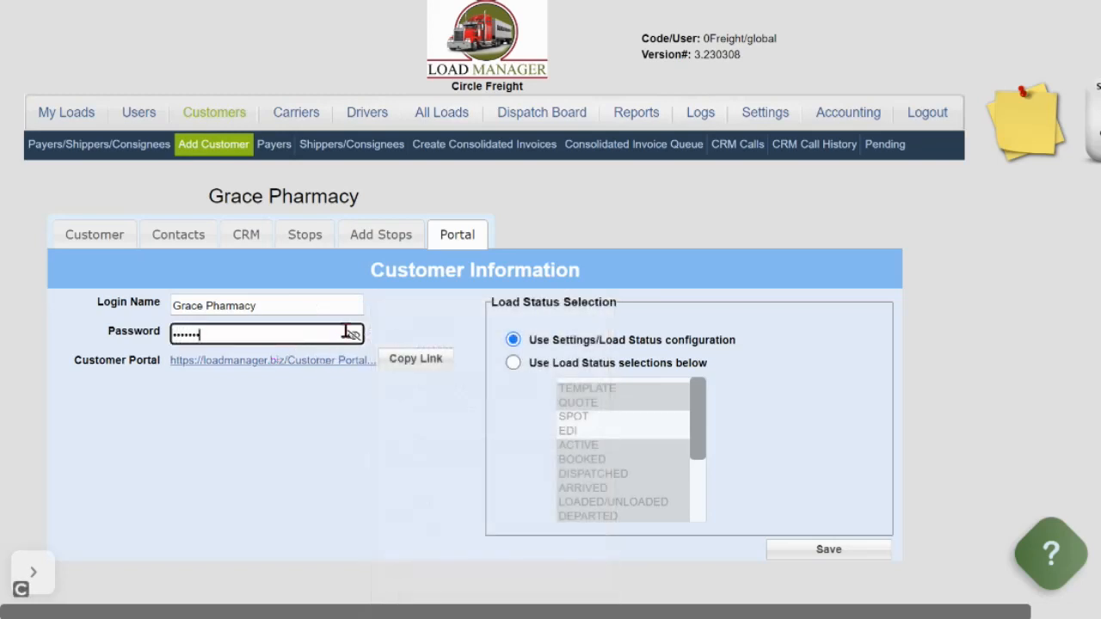
click(353, 334)
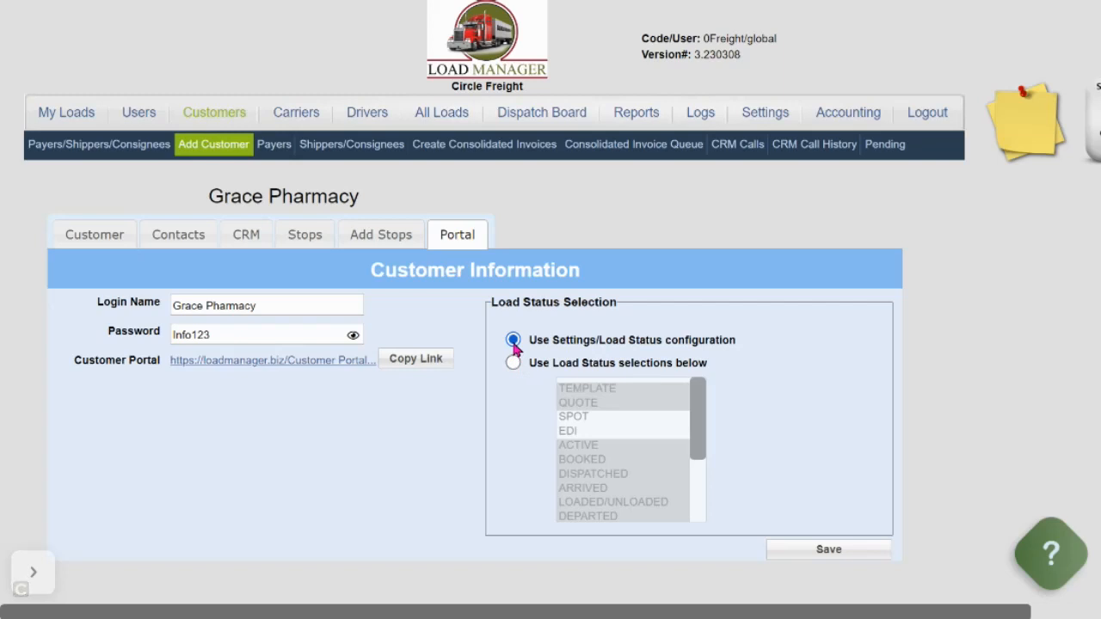
mouse_move(513, 361)
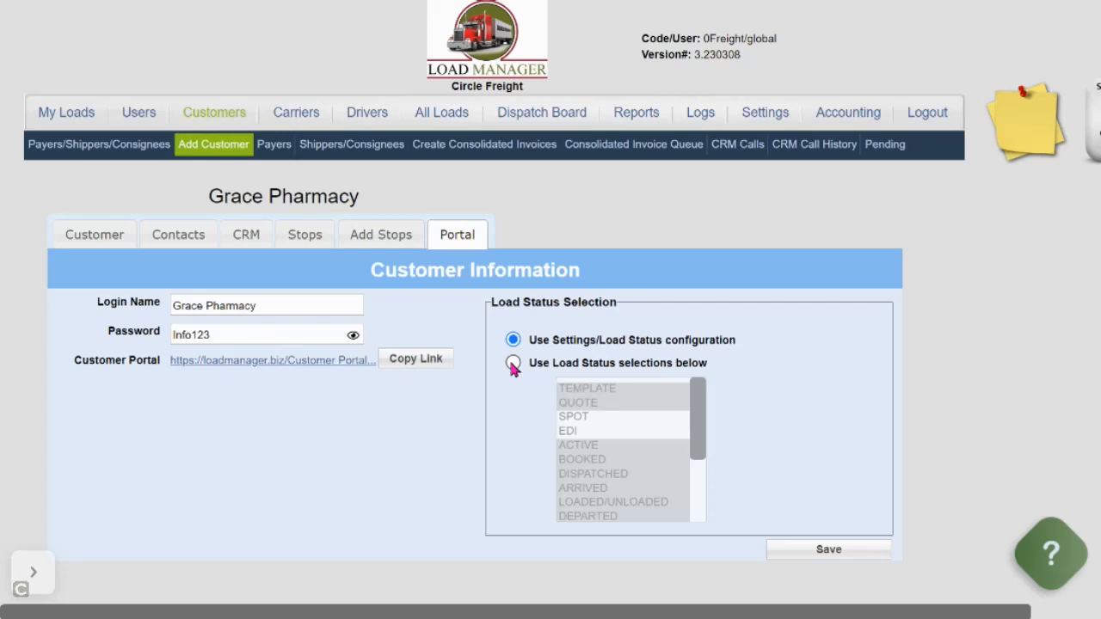
Choose 'Use Load Status selections below' and Ctrl-select most statuses for Grace Pharmacy
click(512, 363)
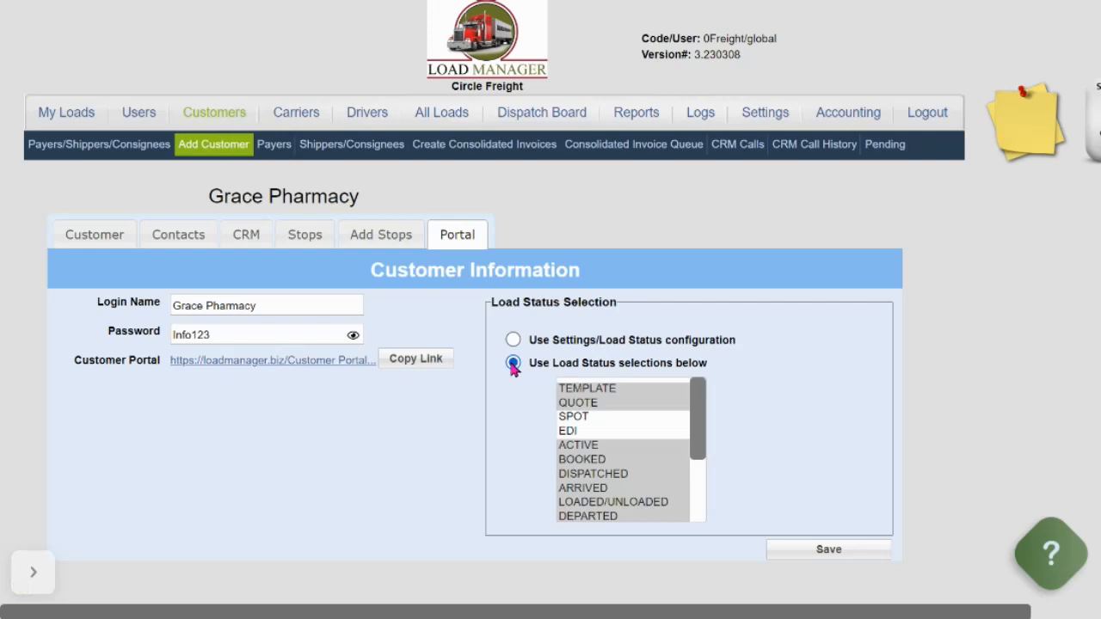
click(513, 363)
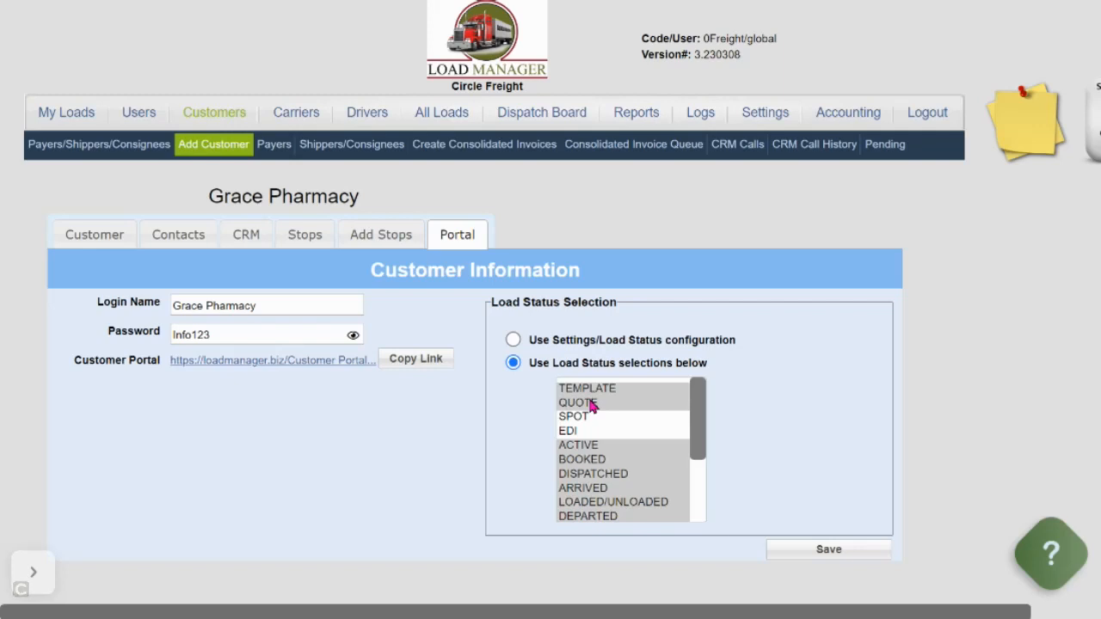
click(585, 402)
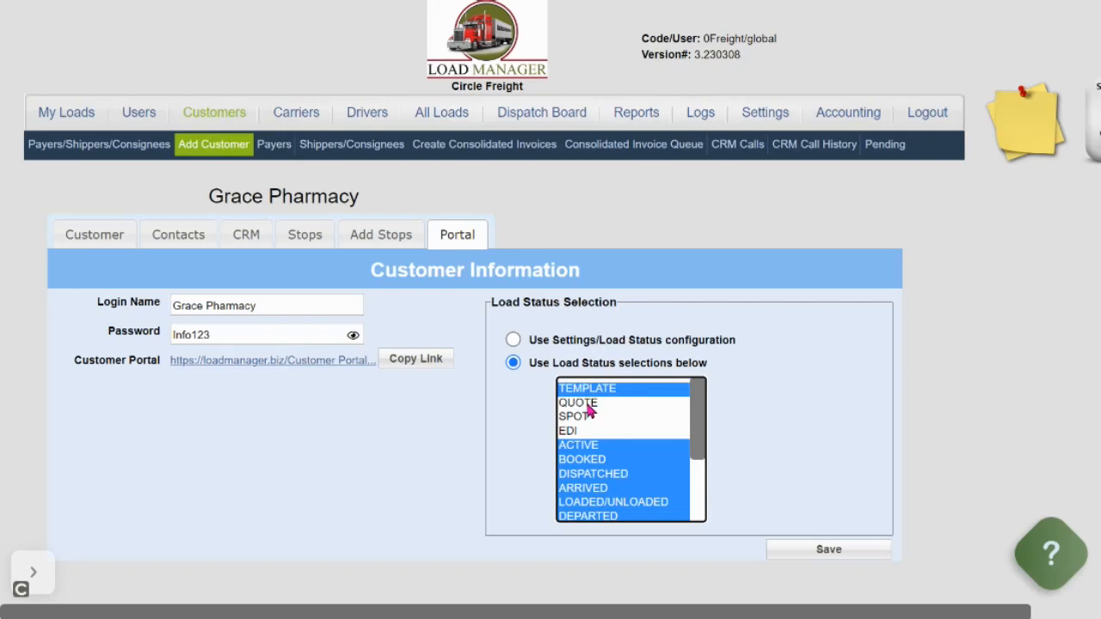
click(578, 402)
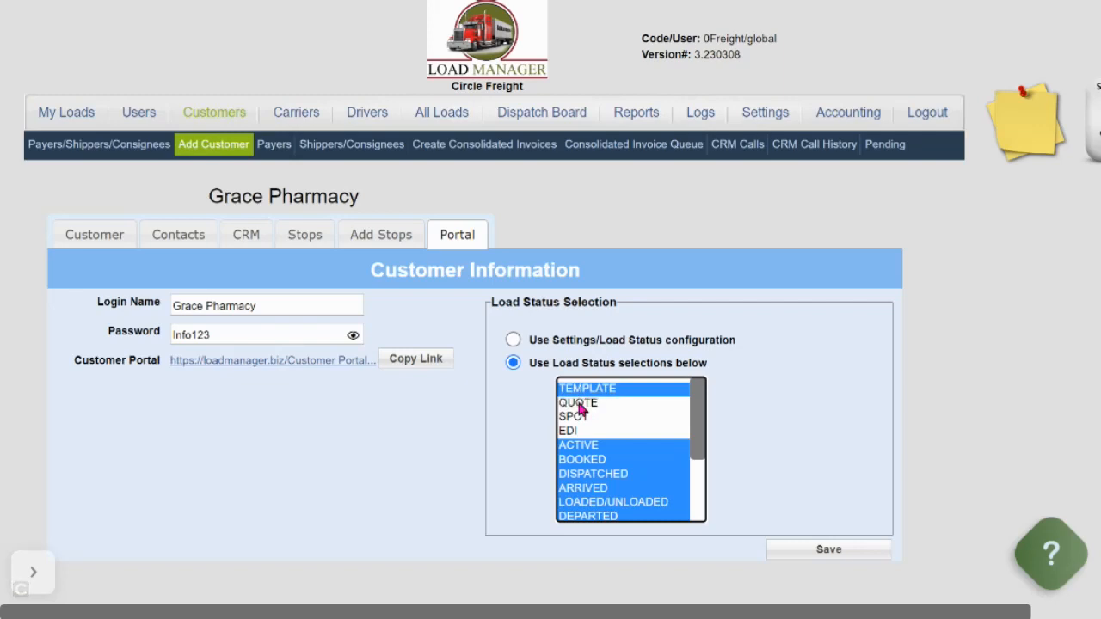
click(578, 403)
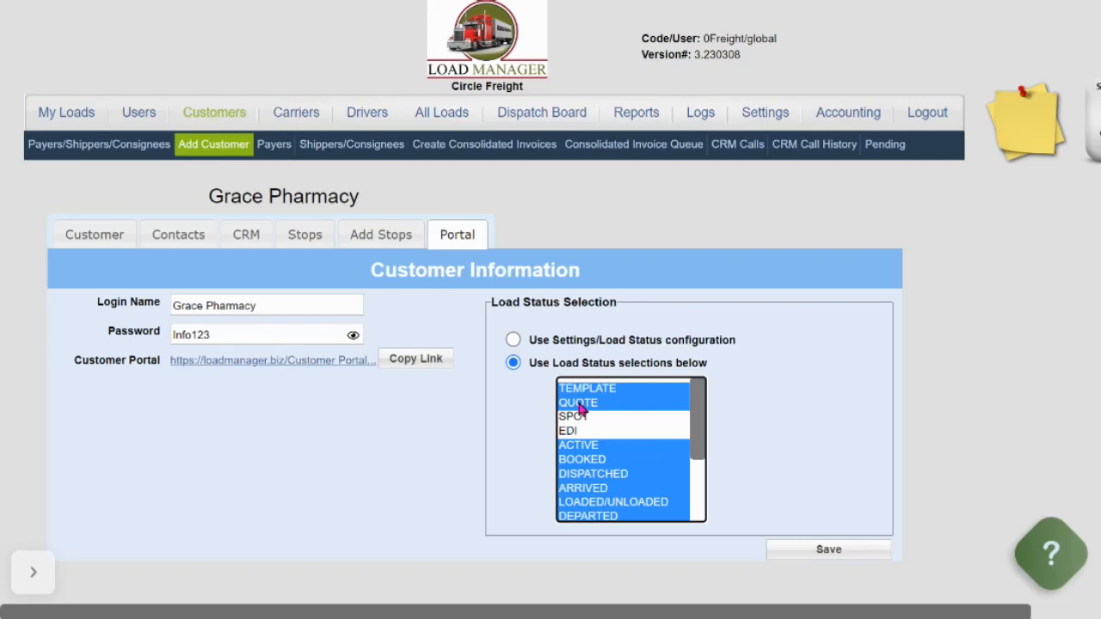
mouse_move(499, 344)
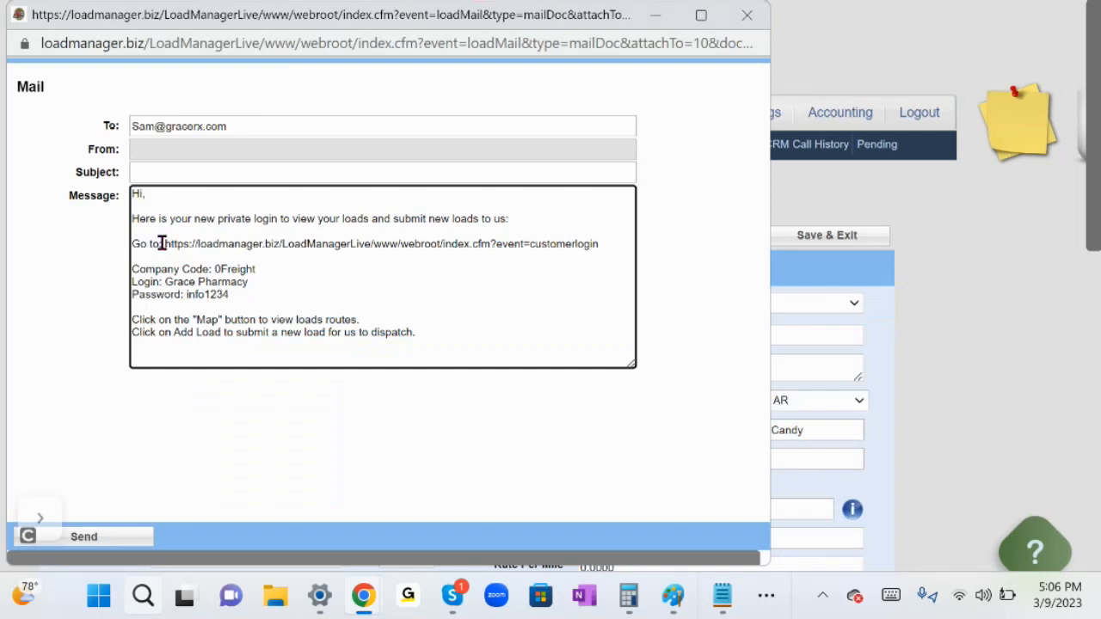
Review the drafted portal email and select the words 'Go to' in its body
double_click(144, 244)
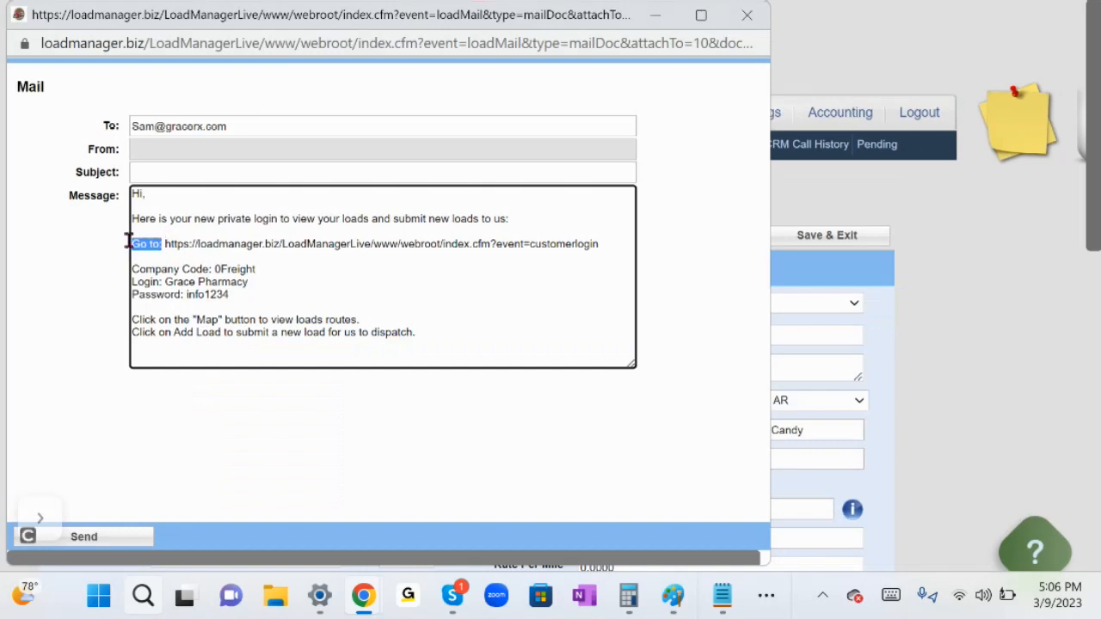
mouse_move(319, 244)
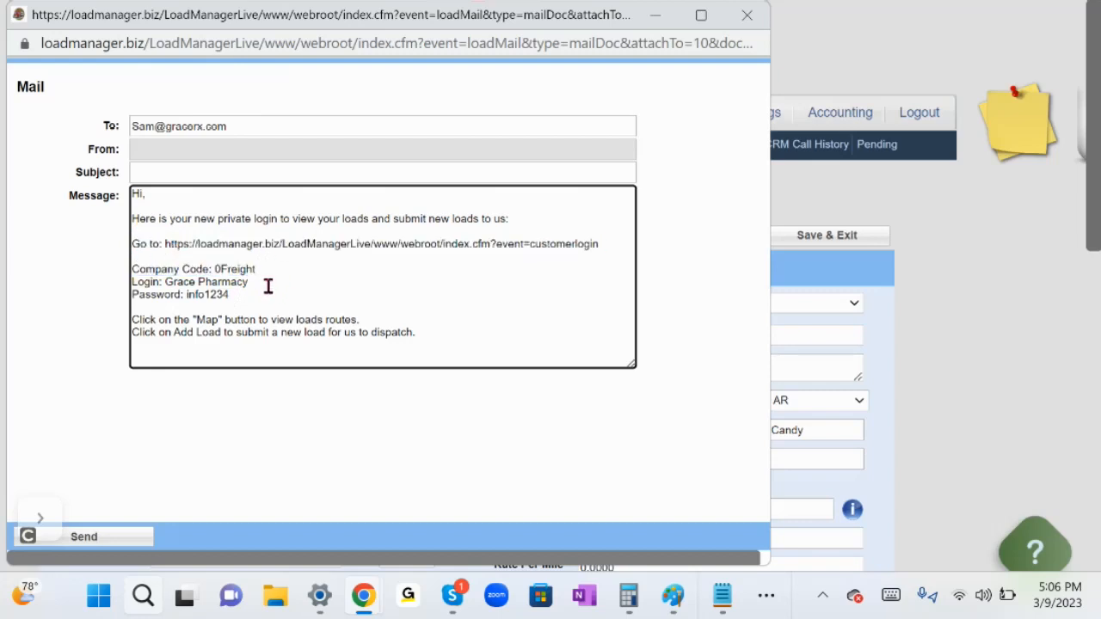
mouse_move(247, 306)
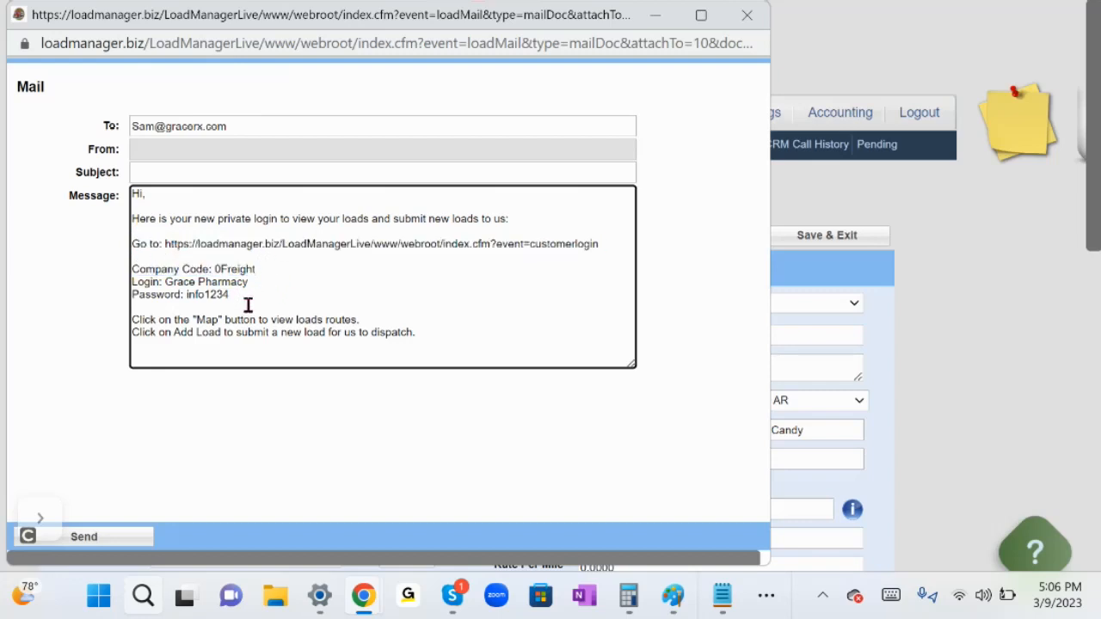